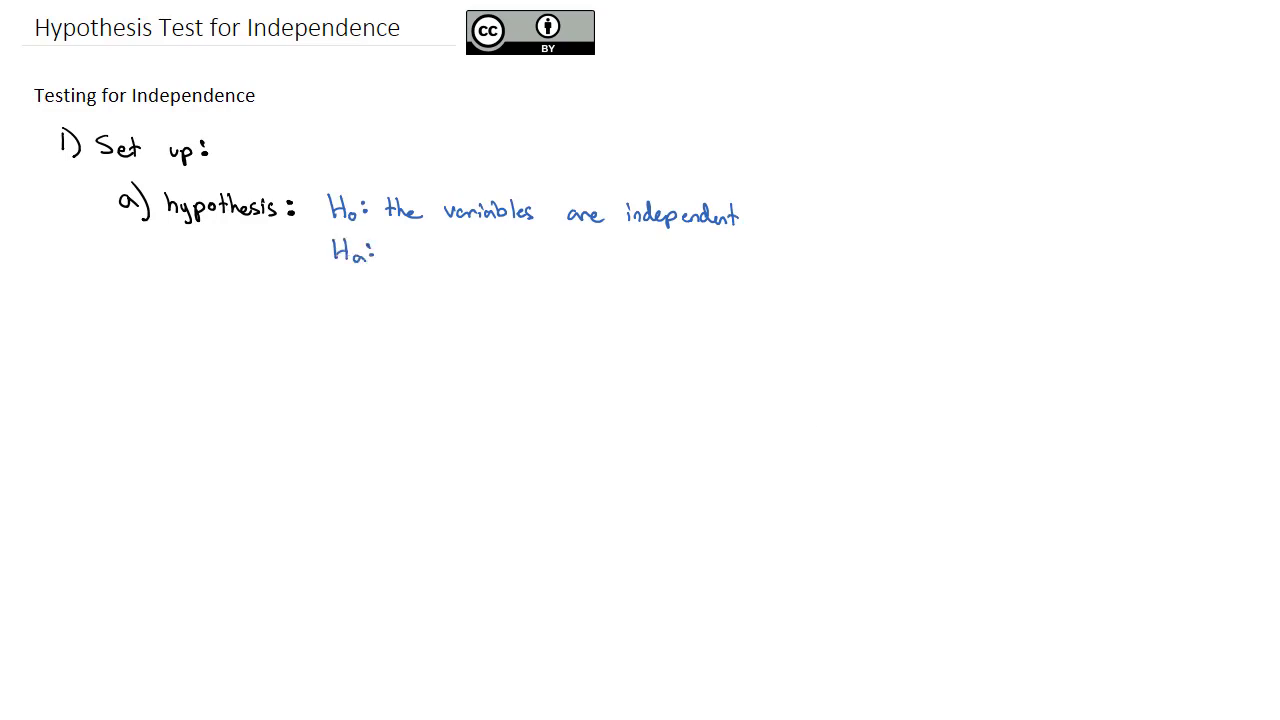
Handwrite 'Ha: the variables are dependent' and the 'b) picture:' label.
{"action": "type", "text": "t"}
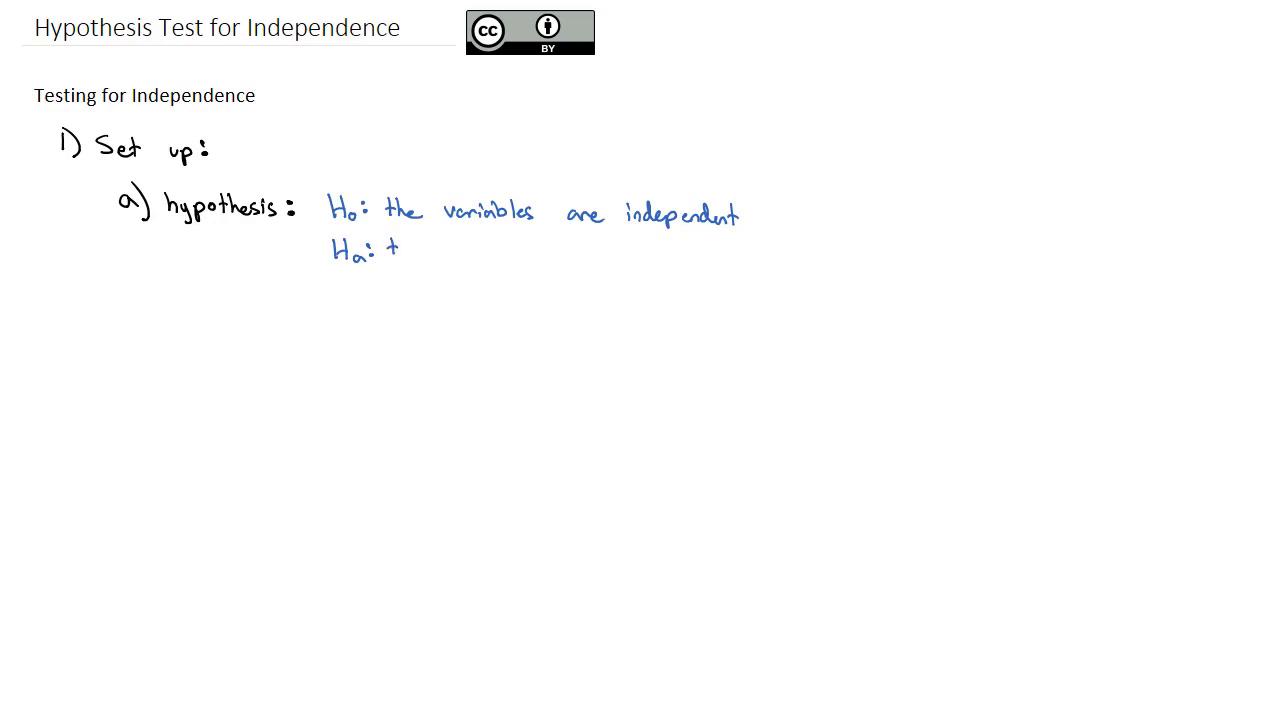
{"action": "type", "text": "the variables are dependent"}
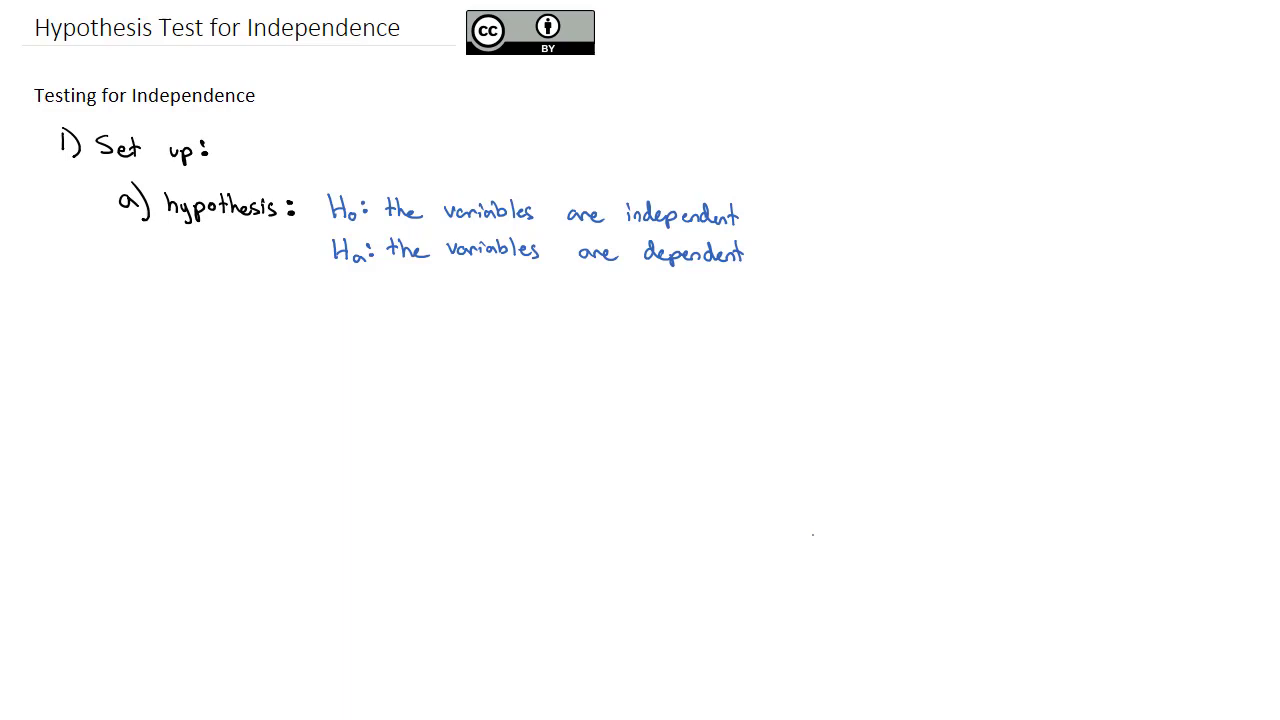
{"action": "type", "text": "b) p"}
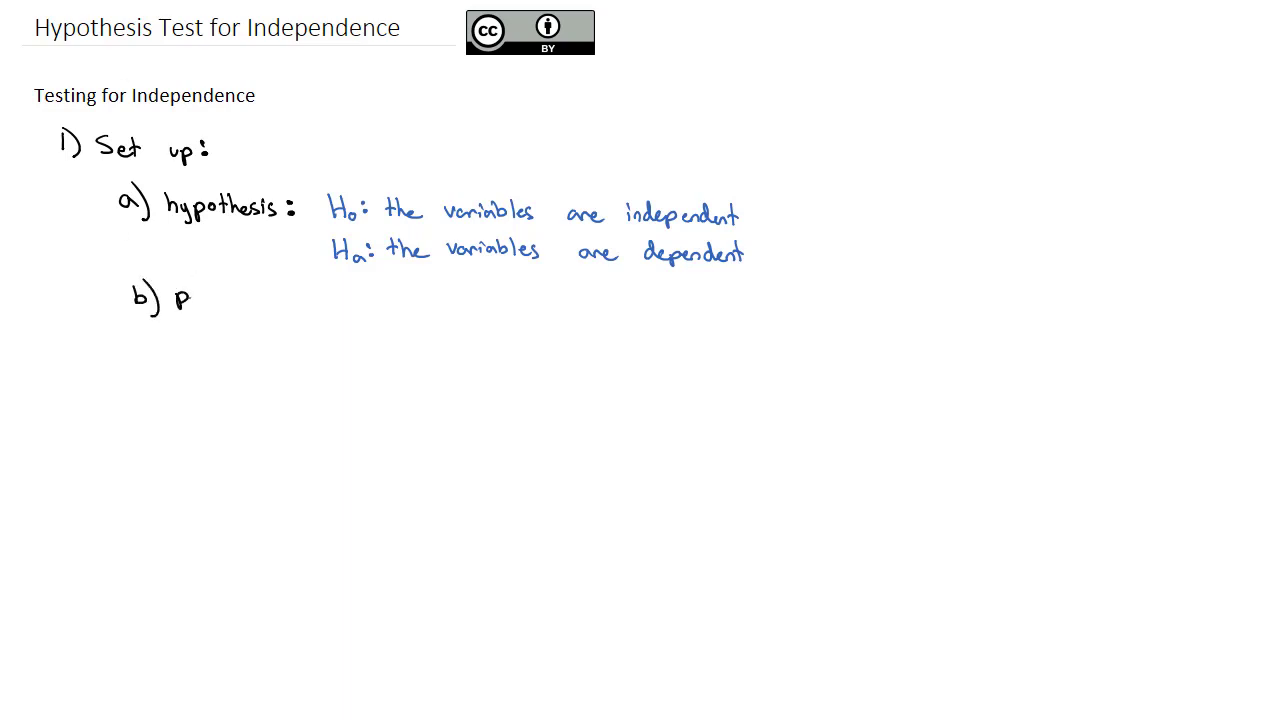
{"action": "type", "text": "icture:"}
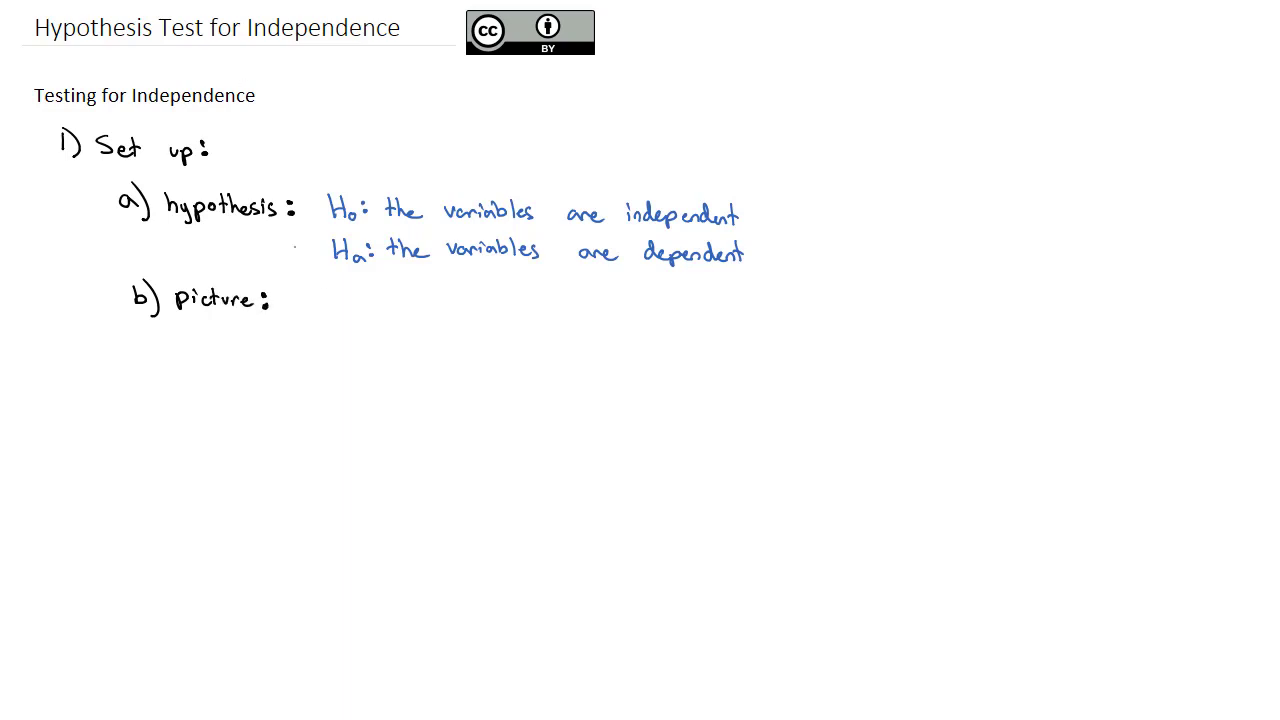
Sketch the chi-square curve, shade its right tail, note 'right tail always', and begin 'test statistic'.
{"action": "left_click_drag", "start_coordinate": [320, 285], "coordinate": [413, 335]}
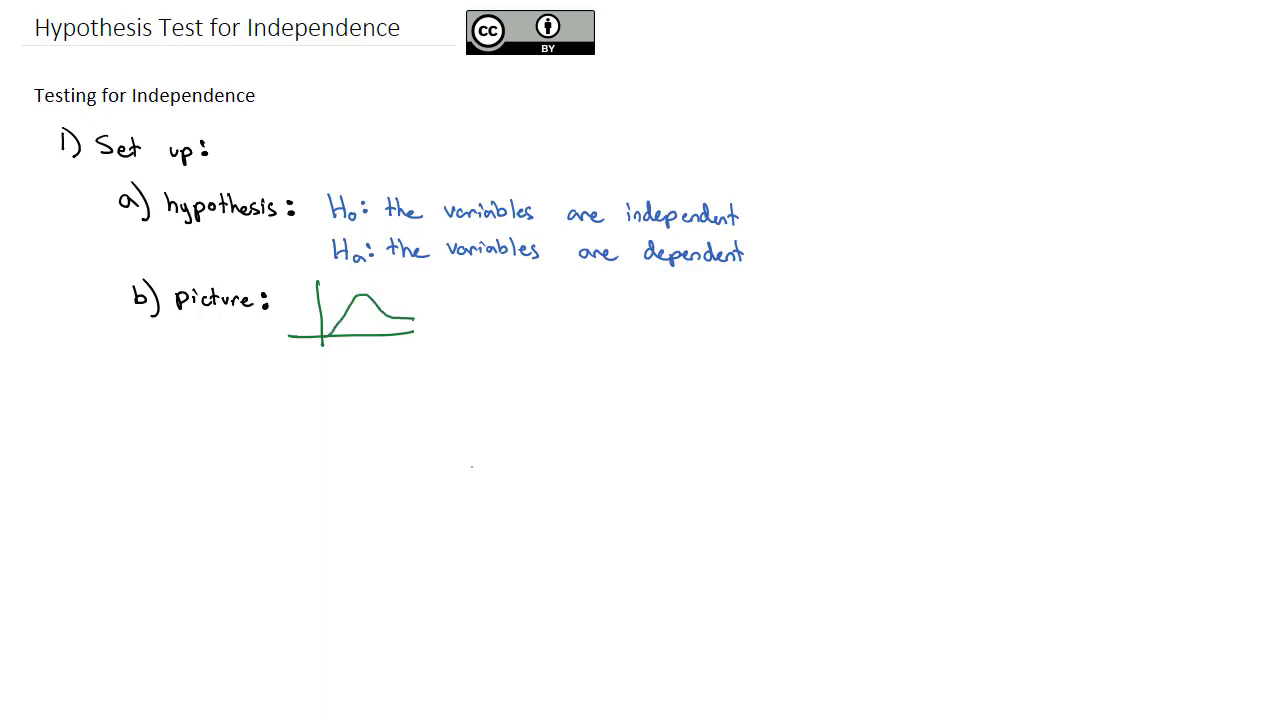
{"action": "left_click_drag", "start_coordinate": [383, 305], "coordinate": [388, 330]}
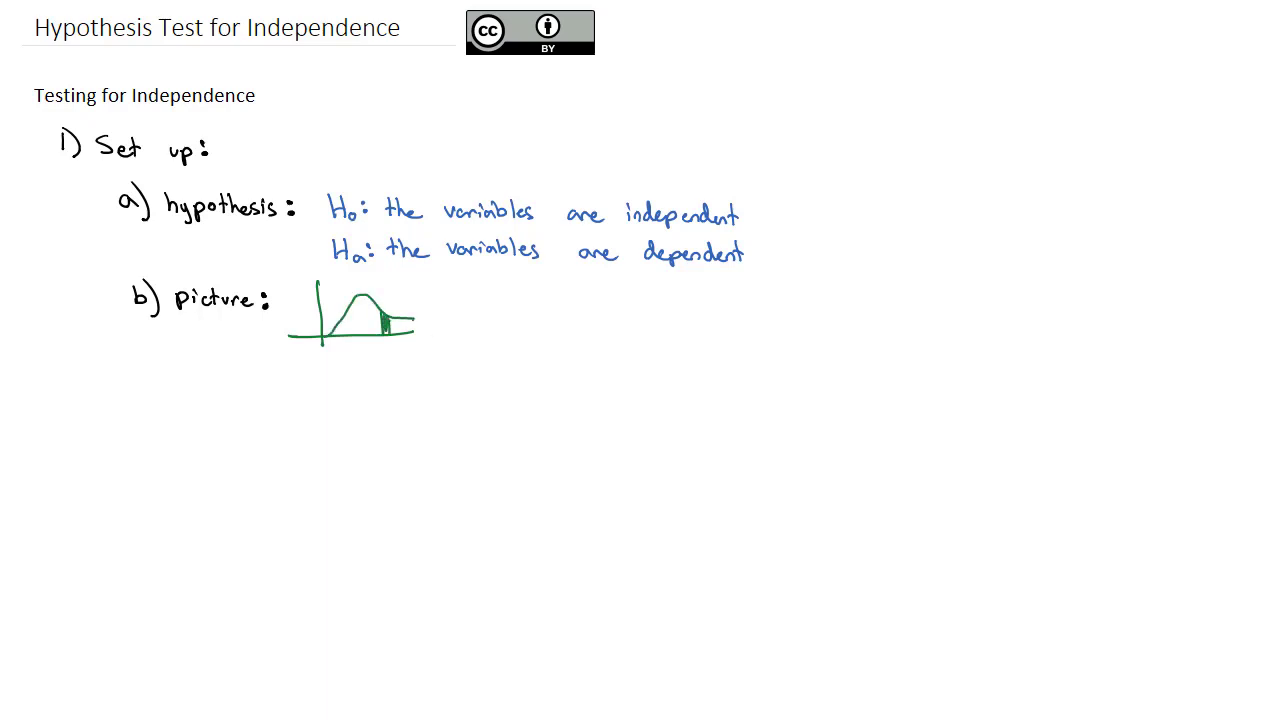
{"action": "left_click_drag", "start_coordinate": [385, 320], "coordinate": [415, 320]}
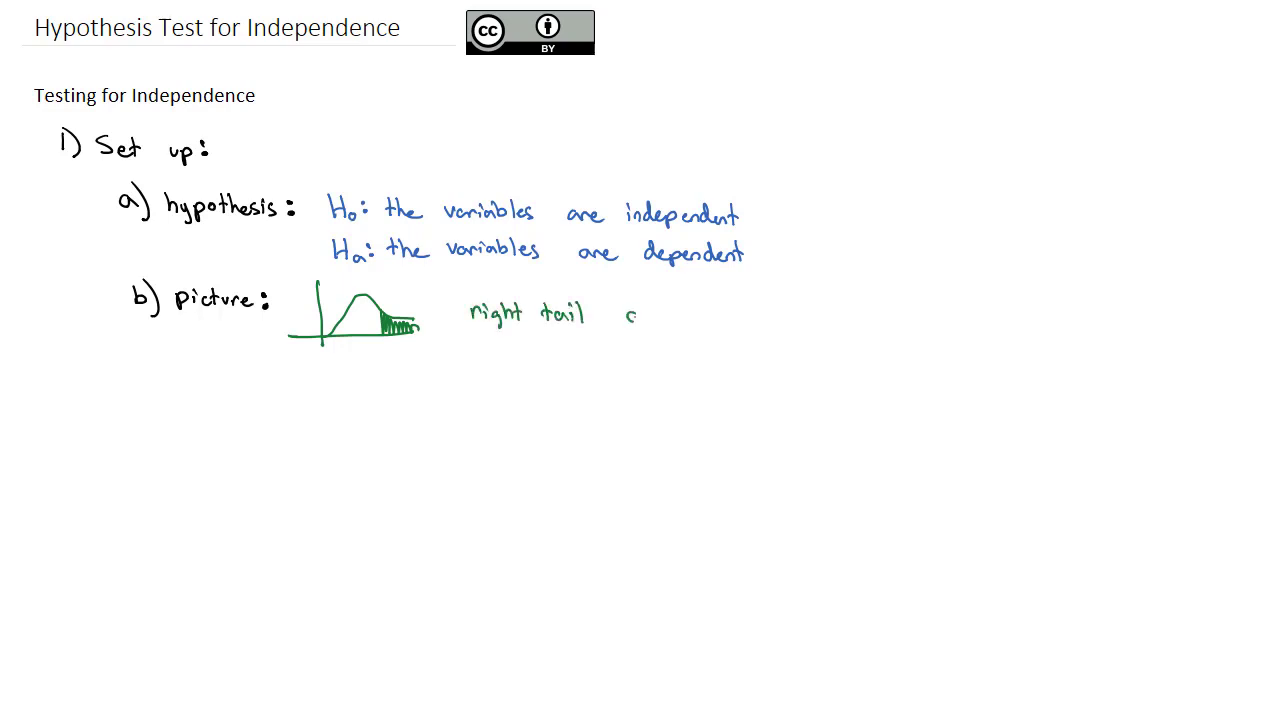
{"action": "type", "text": "always:"}
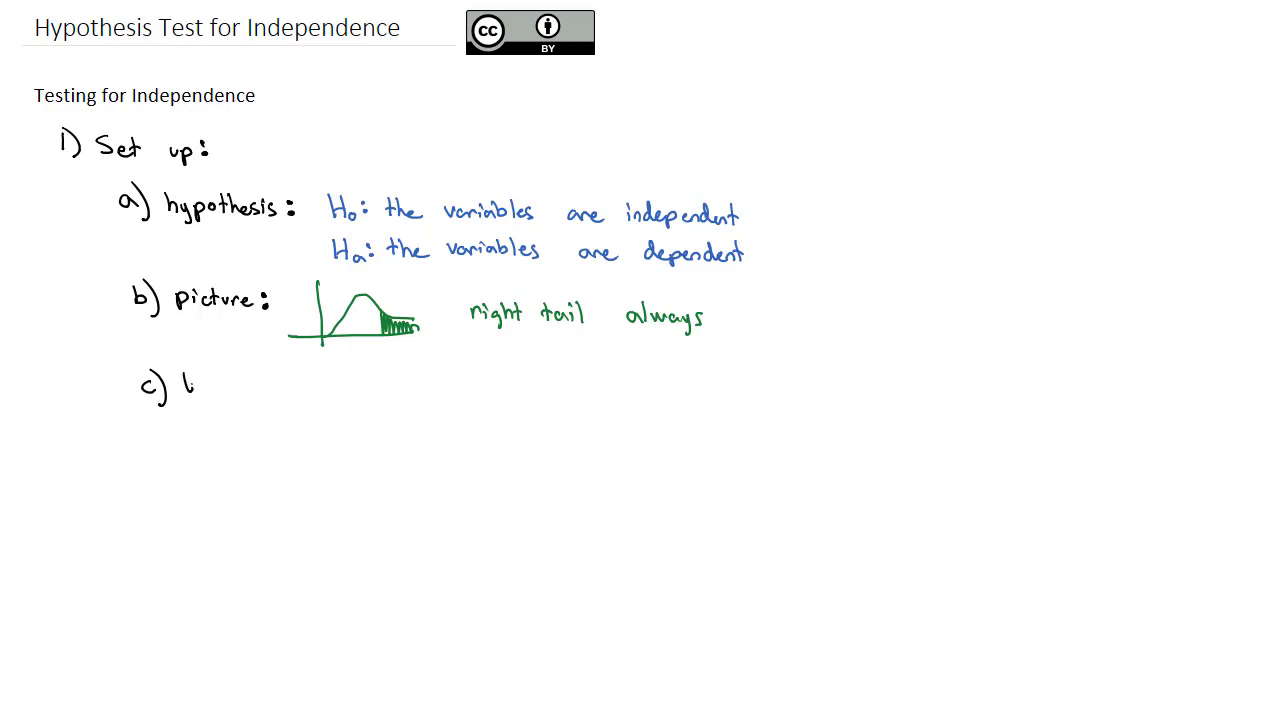
{"action": "type", "text": "test statistic:"}
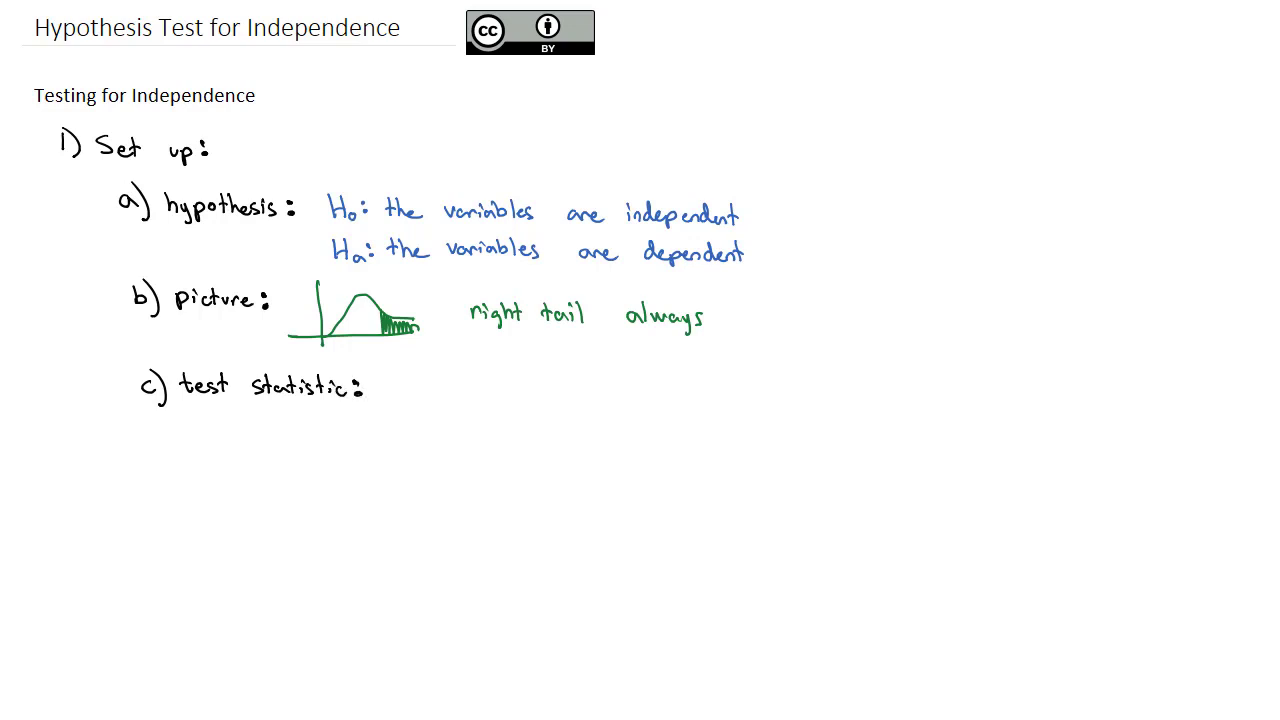
Write χ²=(O−E)²/E, p-value =chisq.dist.rt(χ²,df), and df=(rows−1)(columns−1) excluding totals.
{"action": "left_click_drag", "start_coordinate": [400, 375], "coordinate": [425, 405]}
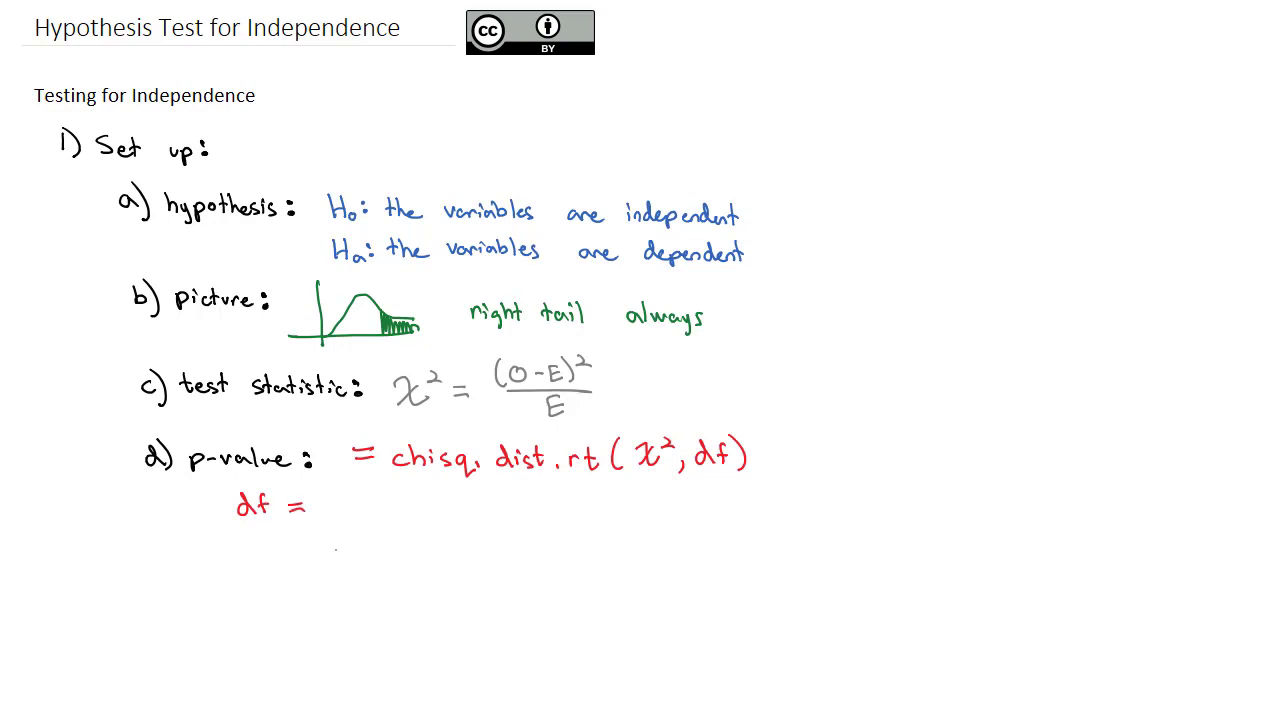
{"action": "type", "text": "(rows-1)(columns-1"}
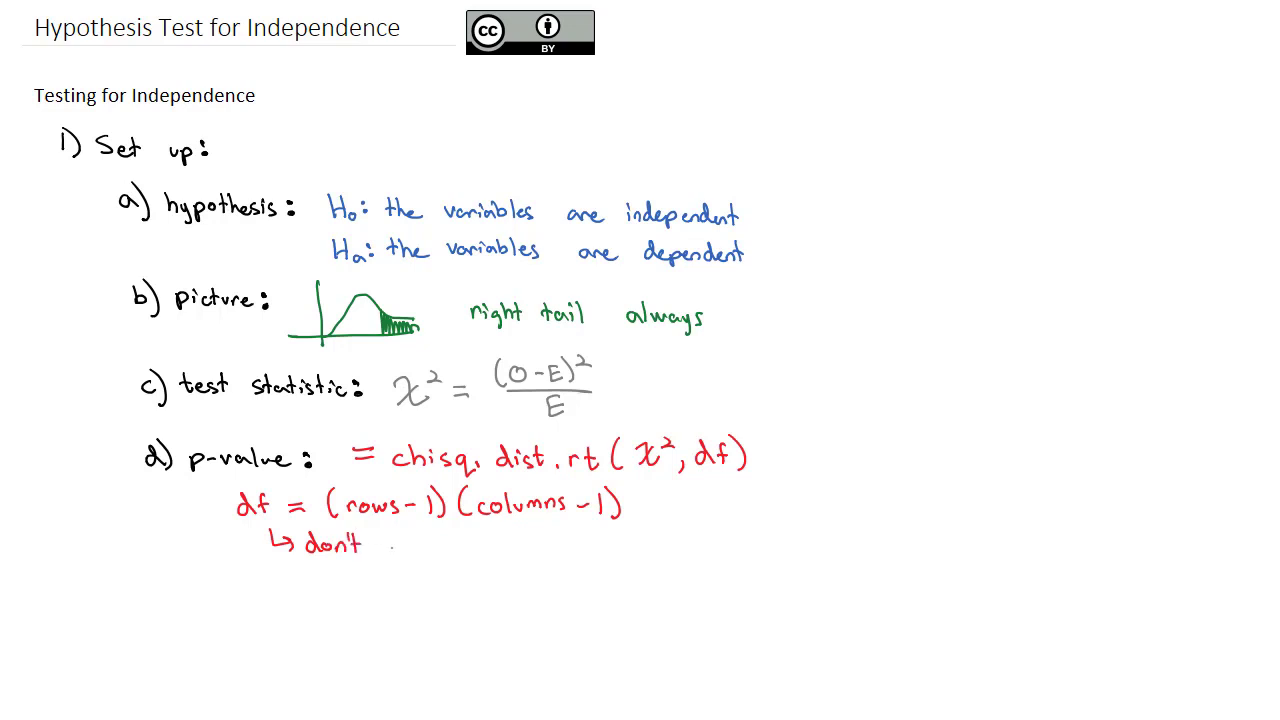
{"action": "type", "text": "count"}
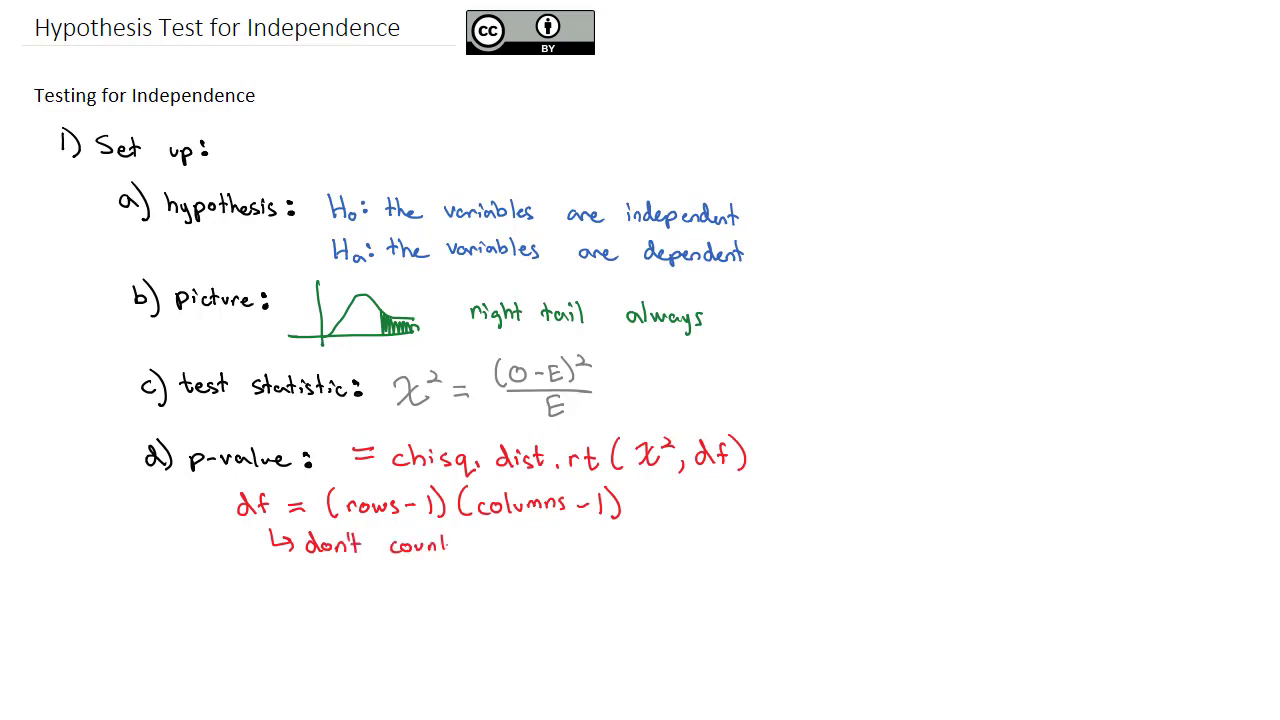
{"action": "type", "text": "total row"}
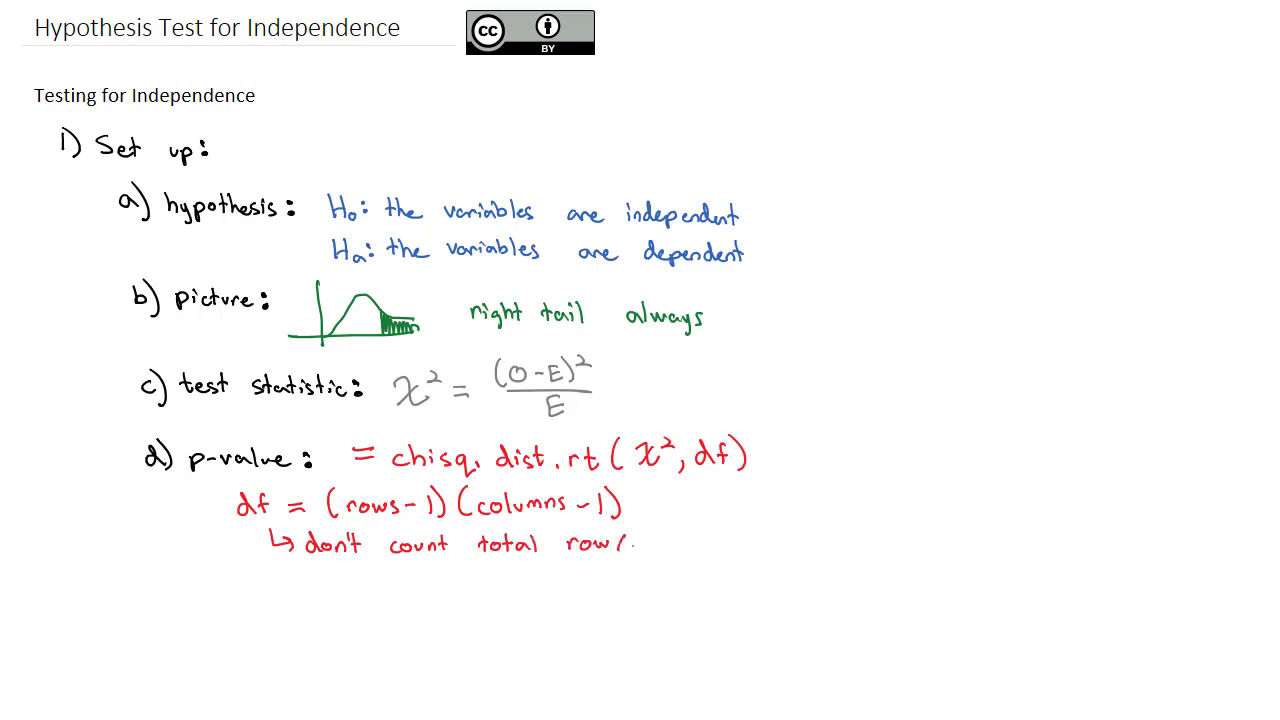
{"action": "type", "text": "column"}
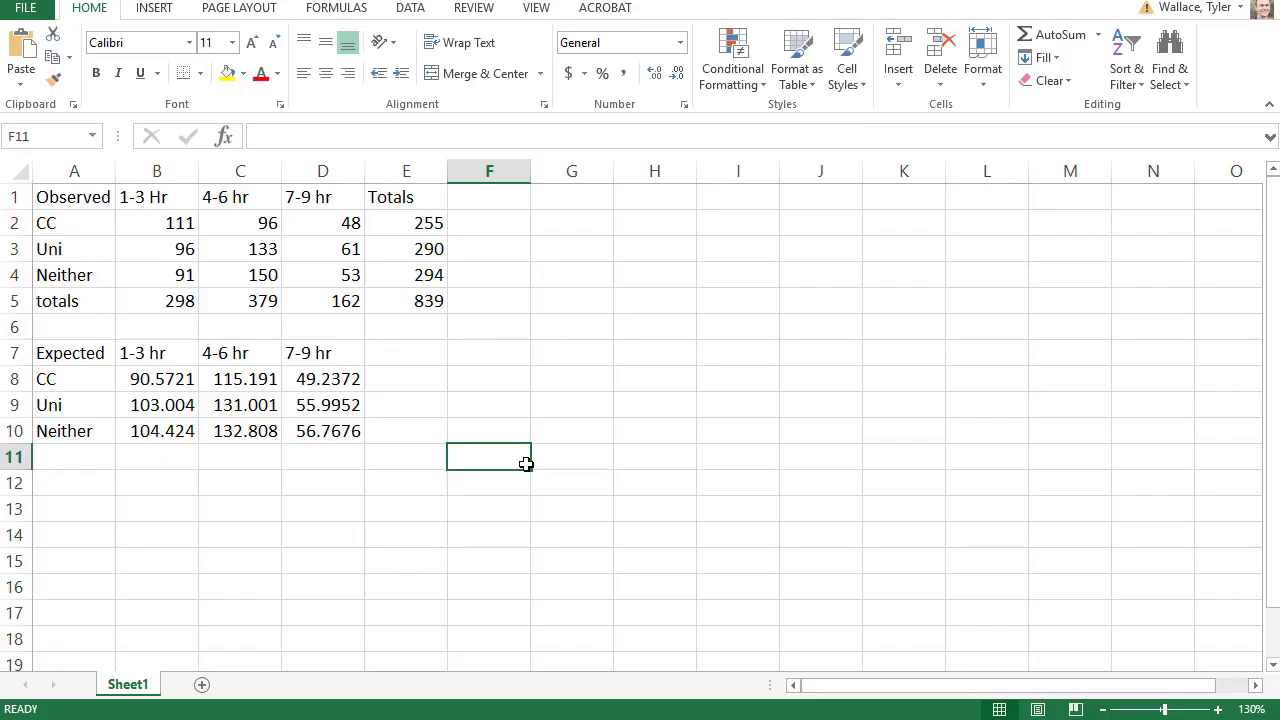
{"action": "left_click_drag", "start_coordinate": [74, 197], "coordinate": [323, 275]}
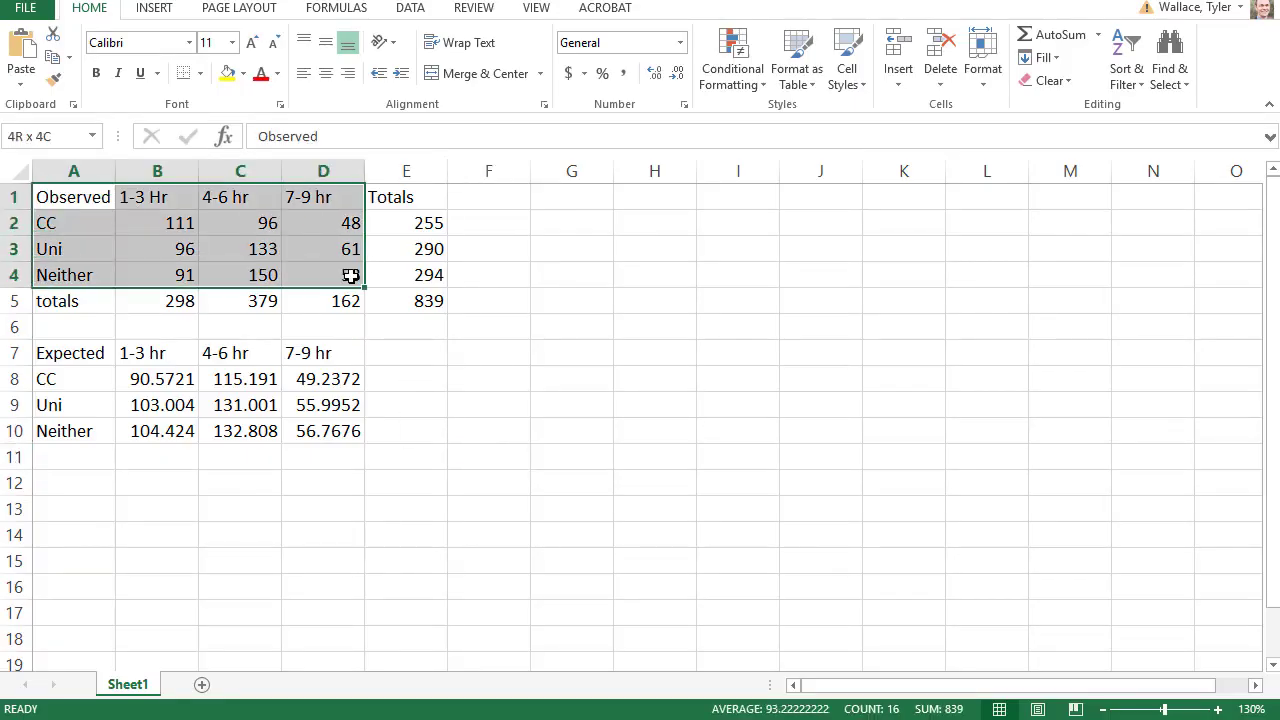
{"action": "left_click", "coordinate": [323, 300]}
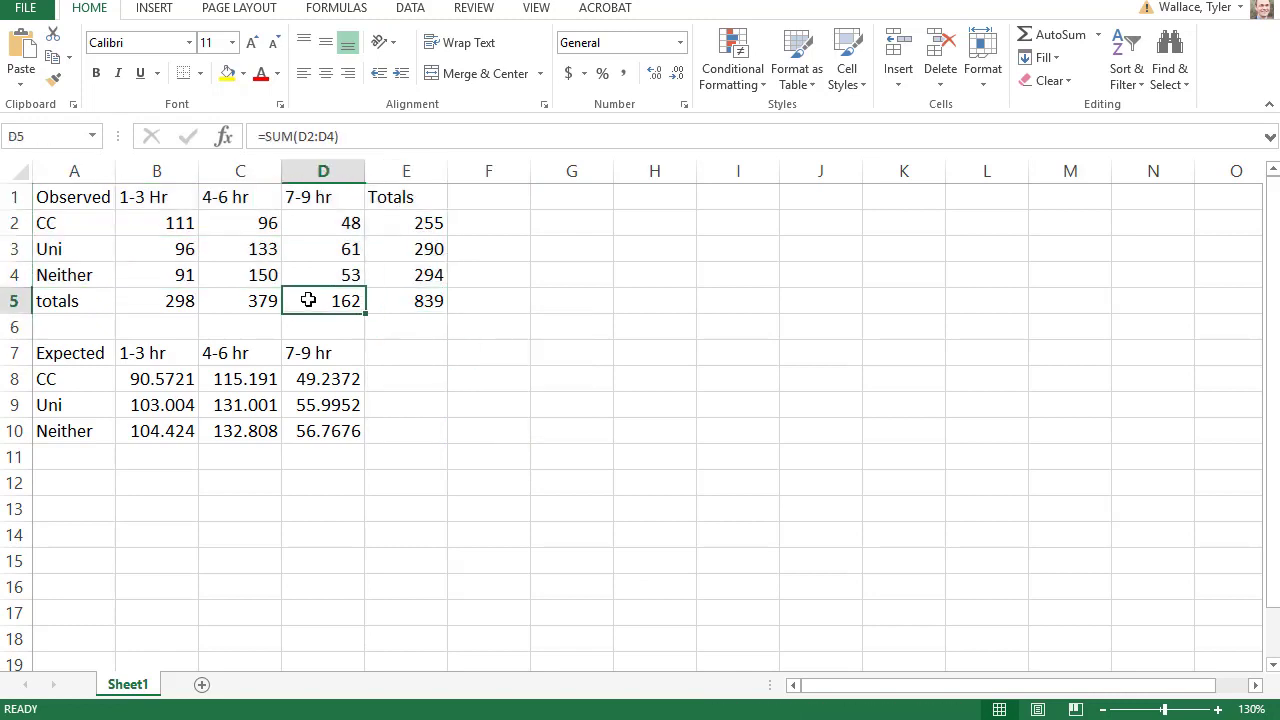
{"action": "mouse_move", "coordinate": [80, 355]}
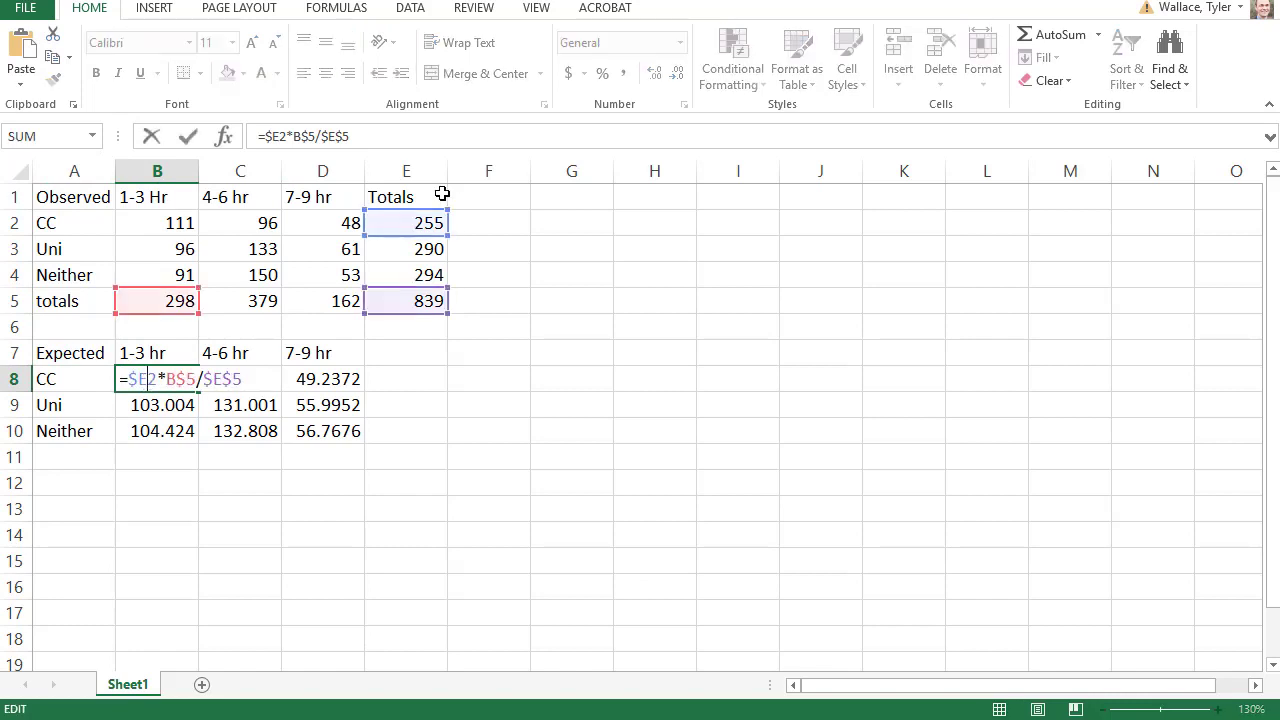
{"action": "mouse_move", "coordinate": [200, 305]}
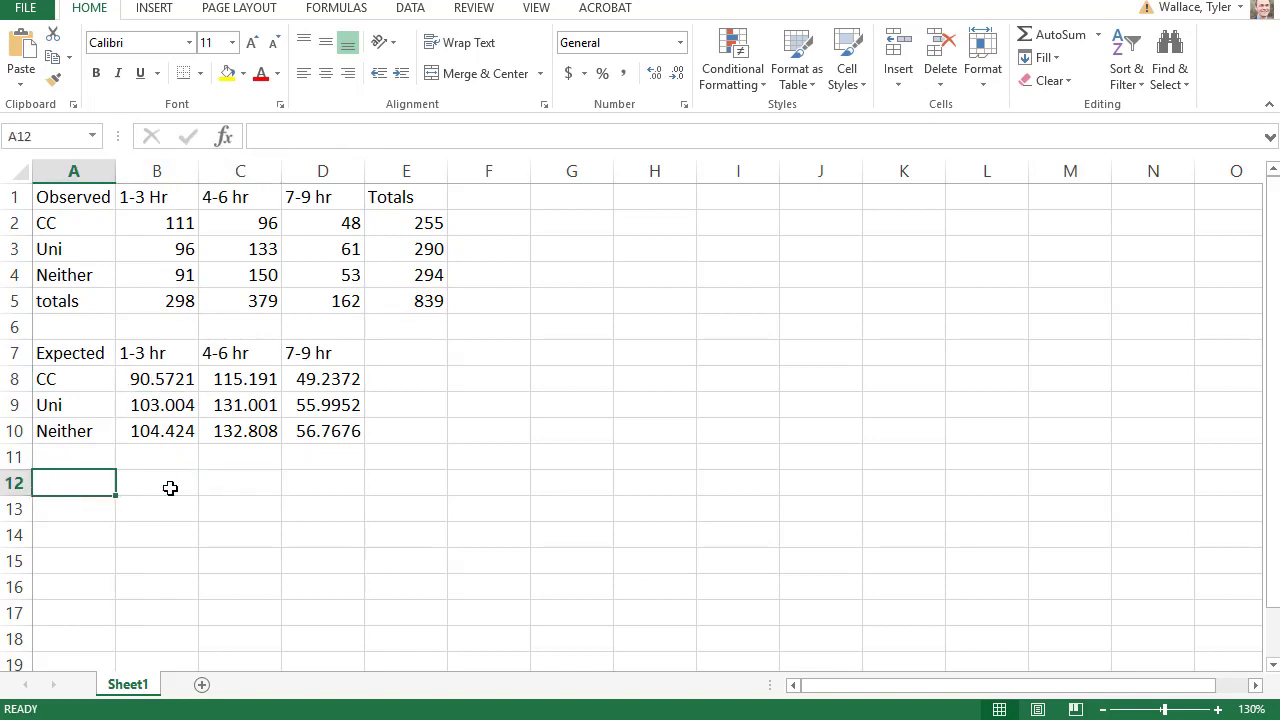
{"action": "mouse_move", "coordinate": [363, 489]}
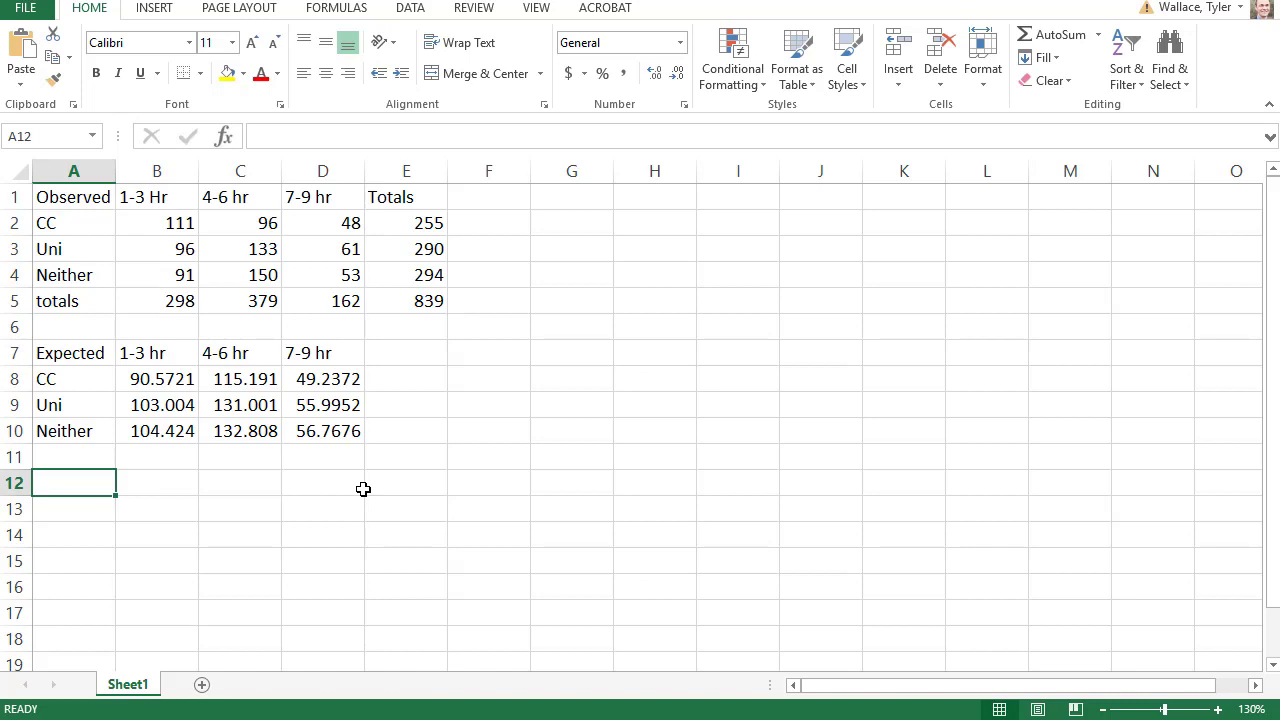
Label the Chi table with 1-3 hr, 4-6, 7-9 h columns and the Neither row.
{"action": "type", "text": "Chi Sq"}
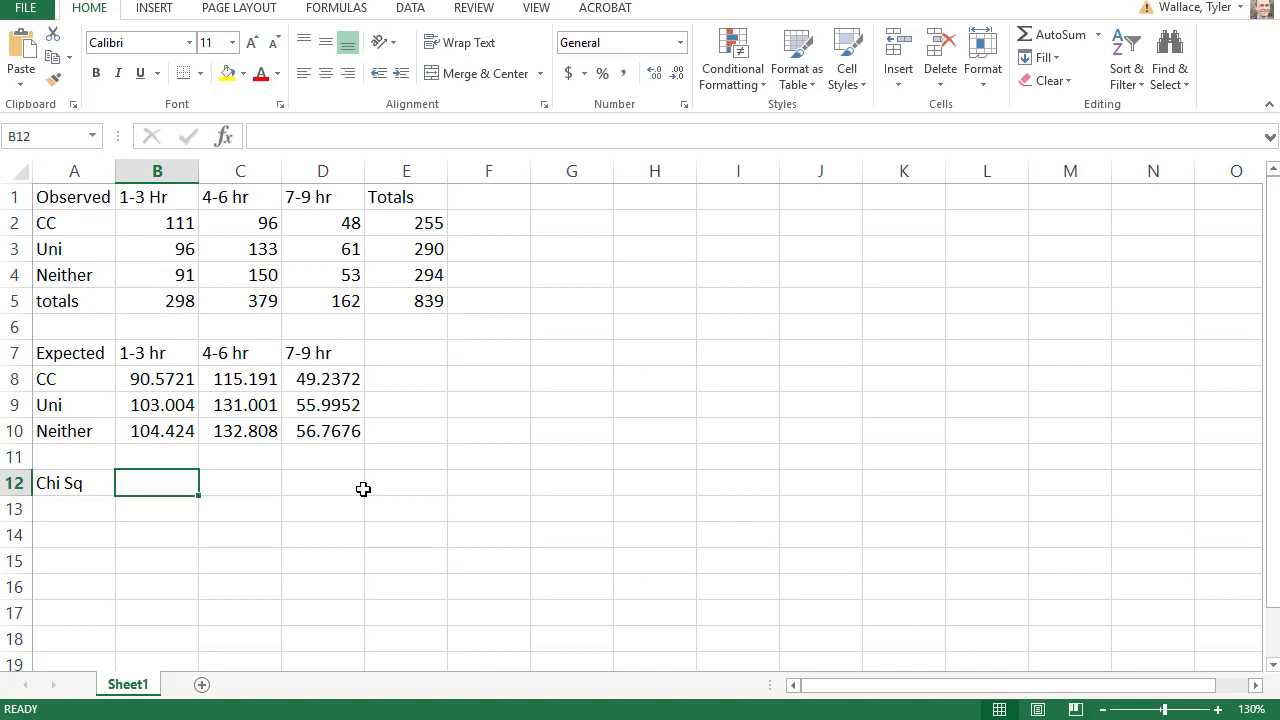
{"action": "type", "text": "1-3 hr"}
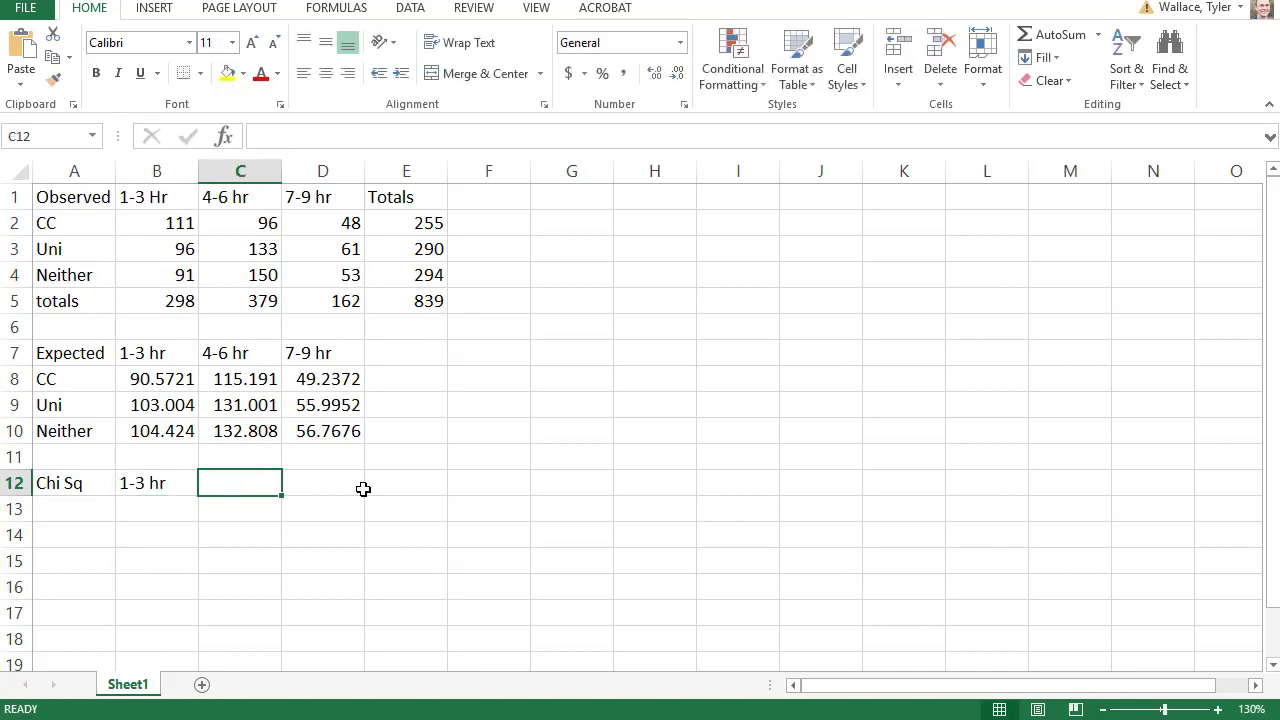
{"action": "type", "text": "4-6"}
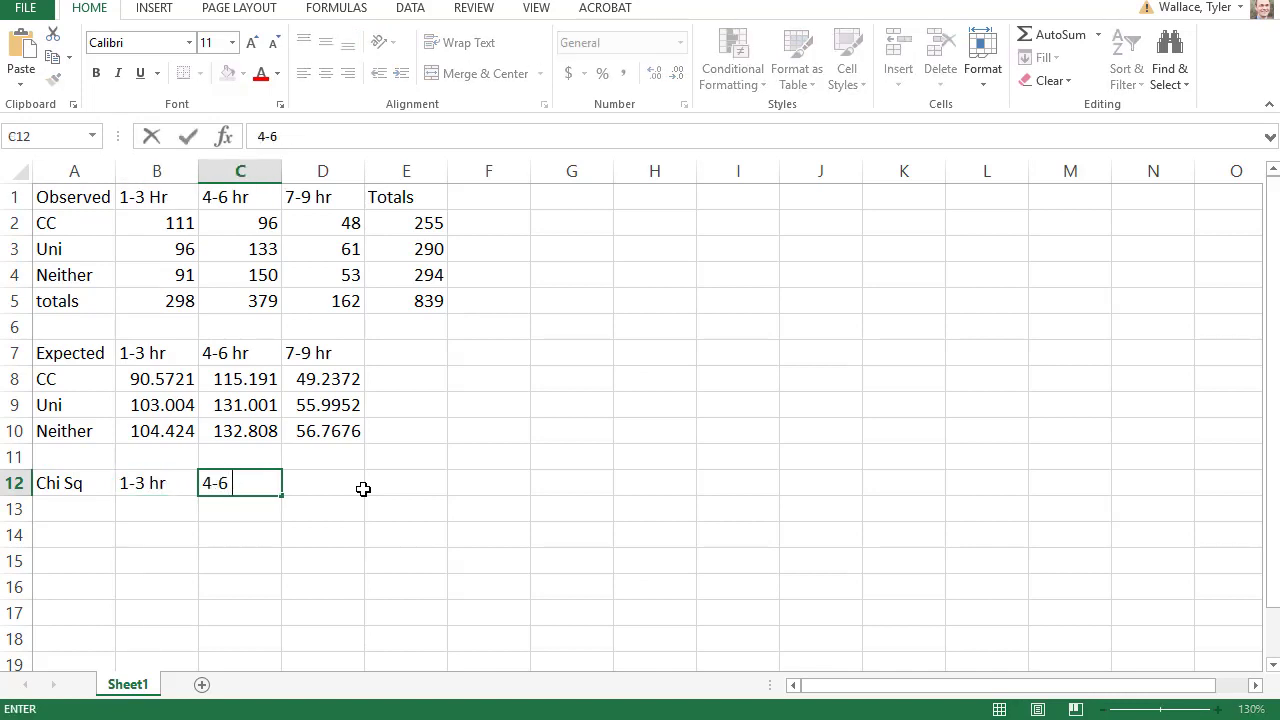
{"action": "type", "text": "7-9 hr"}
{"action": "left_click", "coordinate": [73, 509]}
{"action": "type", "text": "CC"}
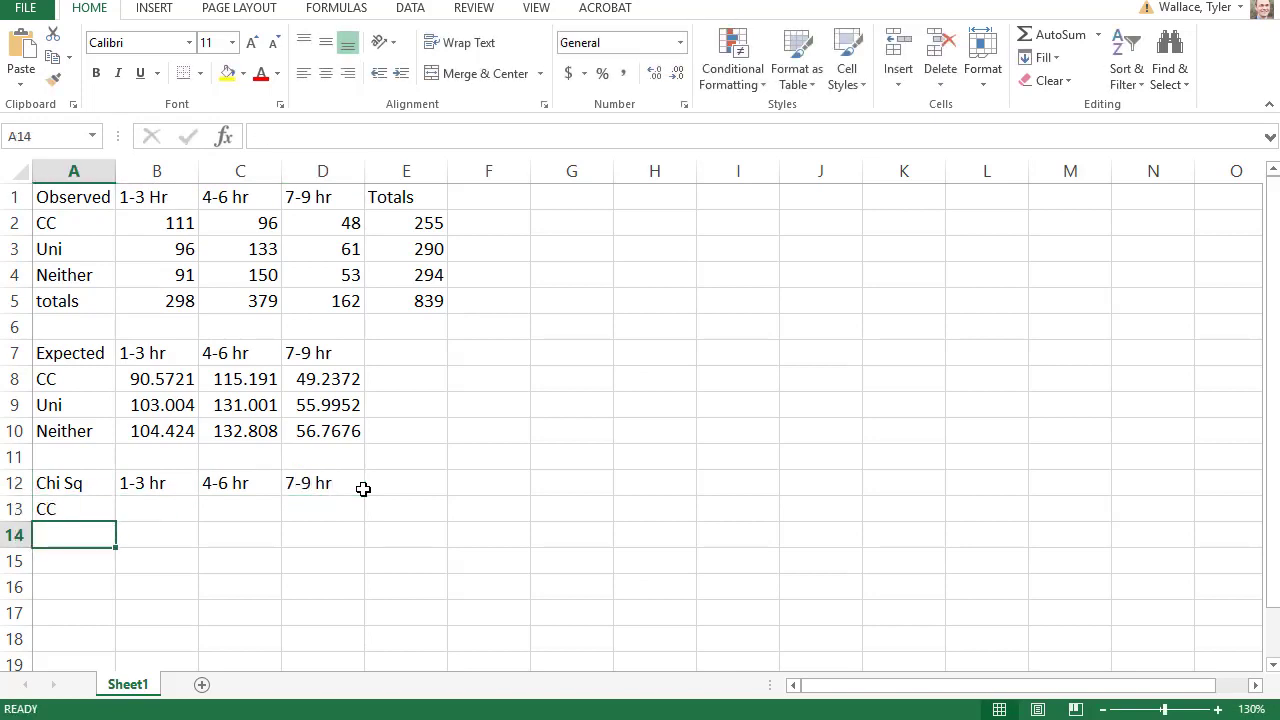
{"action": "type", "text": "Neither"}
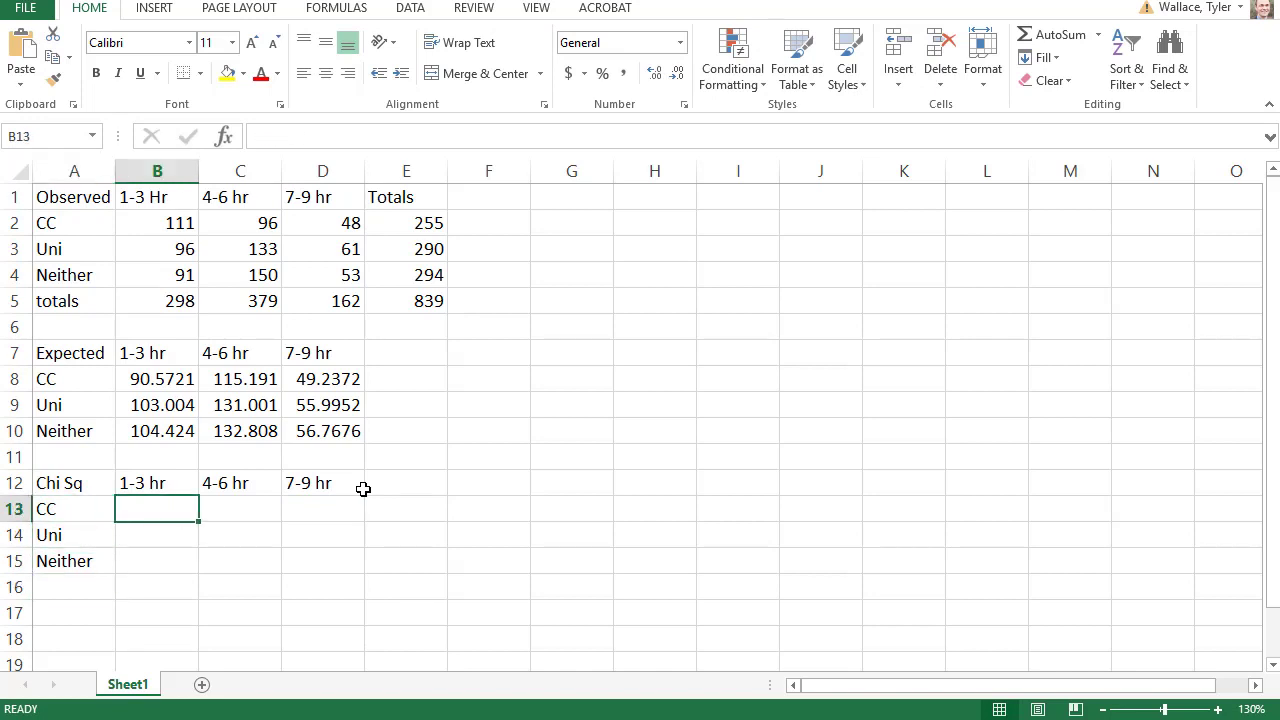
Enter =(B2-B8)^2/B8 in B13 for the CC 1-3 hr cell.
{"action": "type", "text": "="}
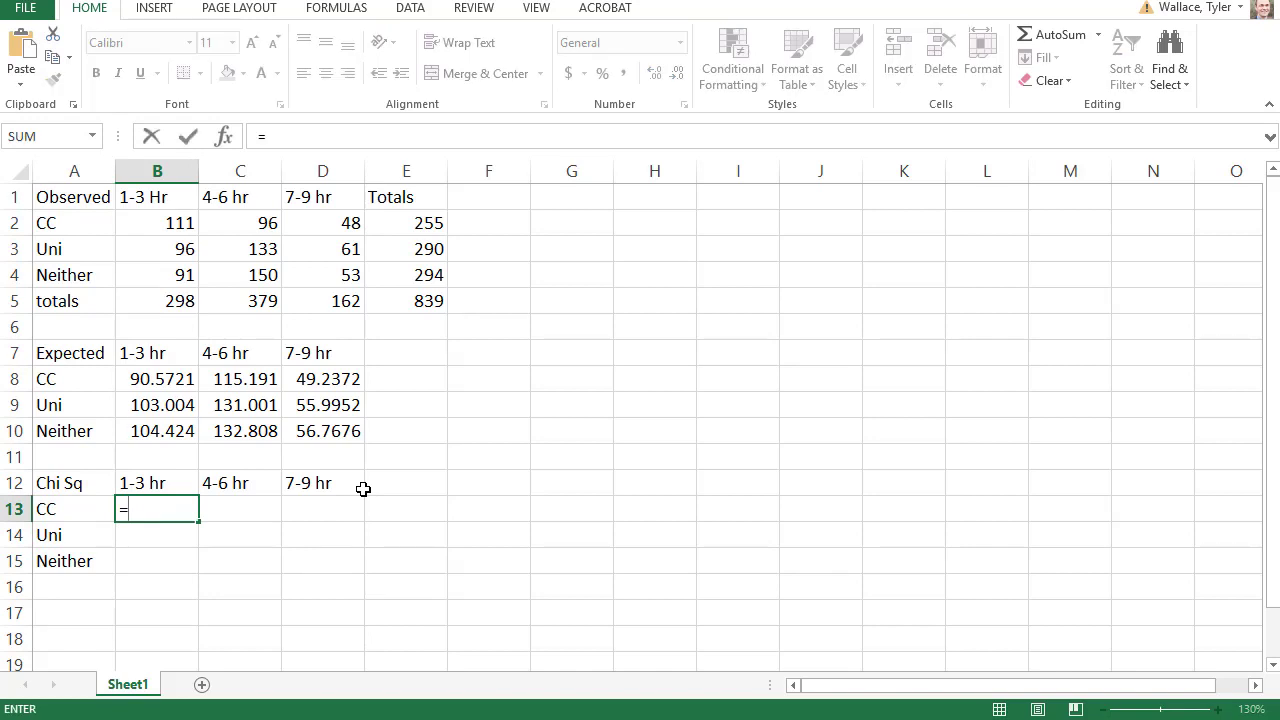
{"action": "type", "text": "("}
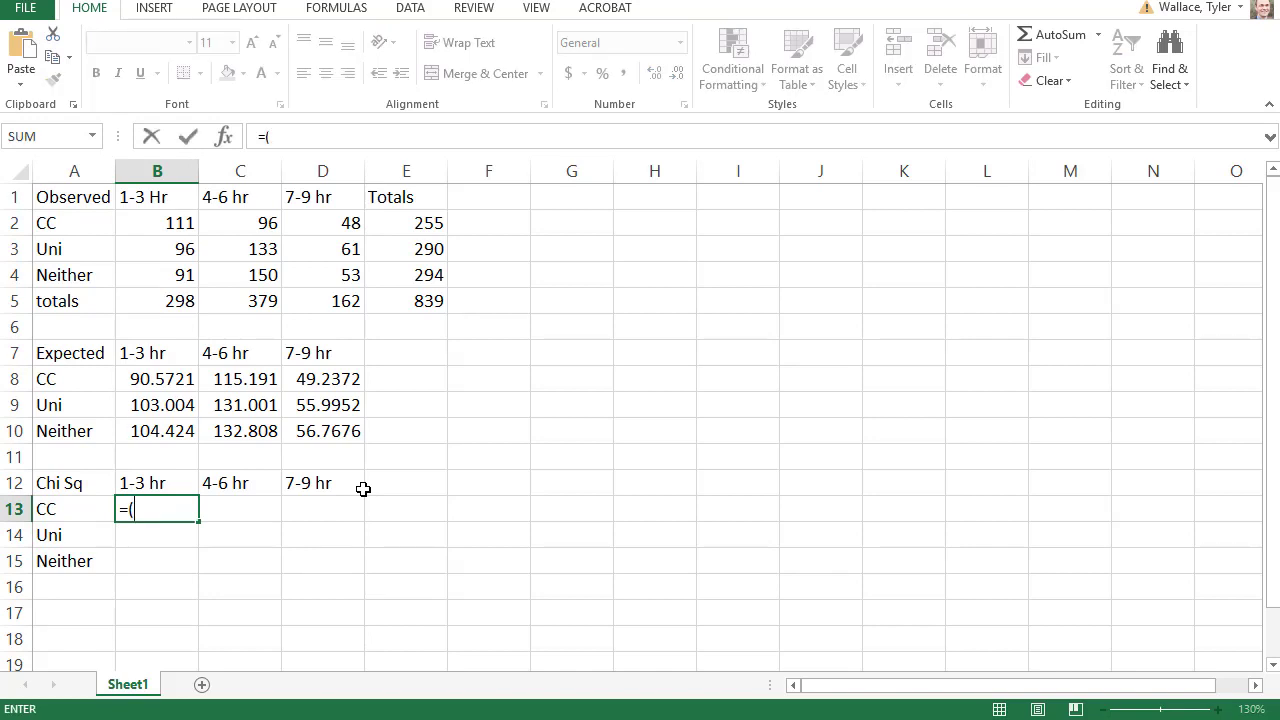
{"action": "left_click", "coordinate": [157, 222]}
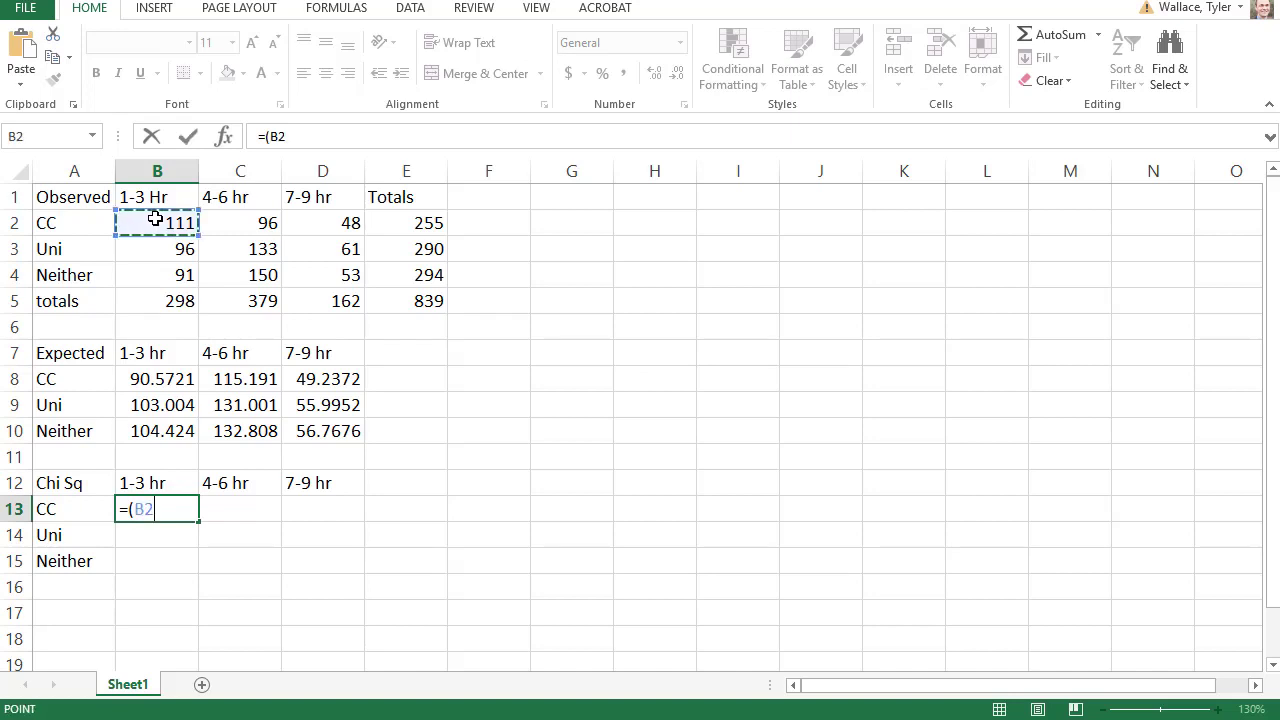
{"action": "left_click", "coordinate": [157, 378]}
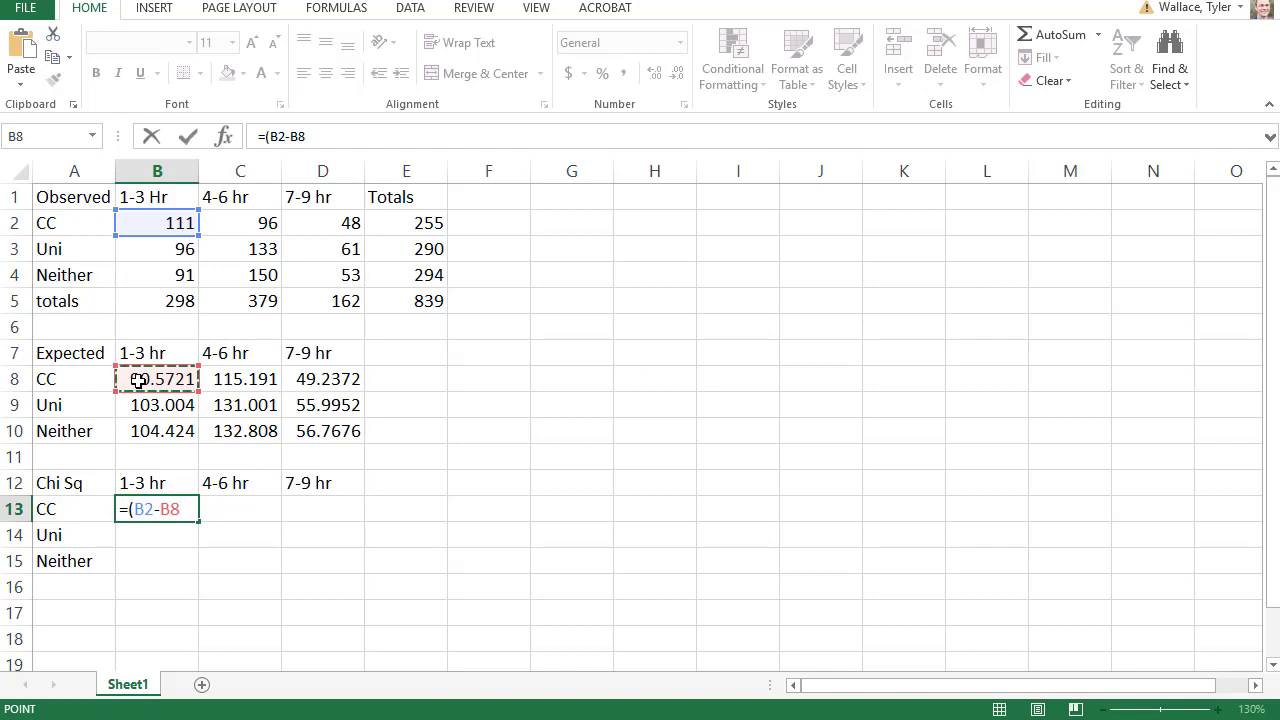
{"action": "type", "text": ")"}
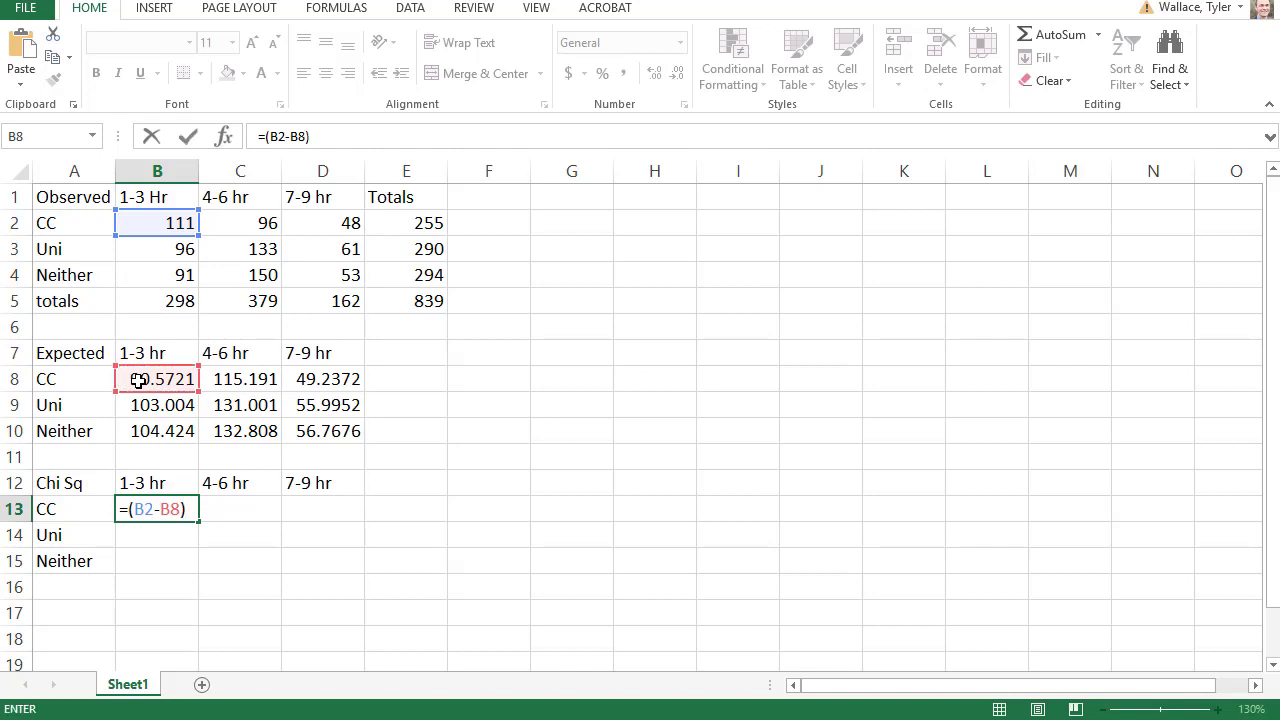
{"action": "type", "text": "^2"}
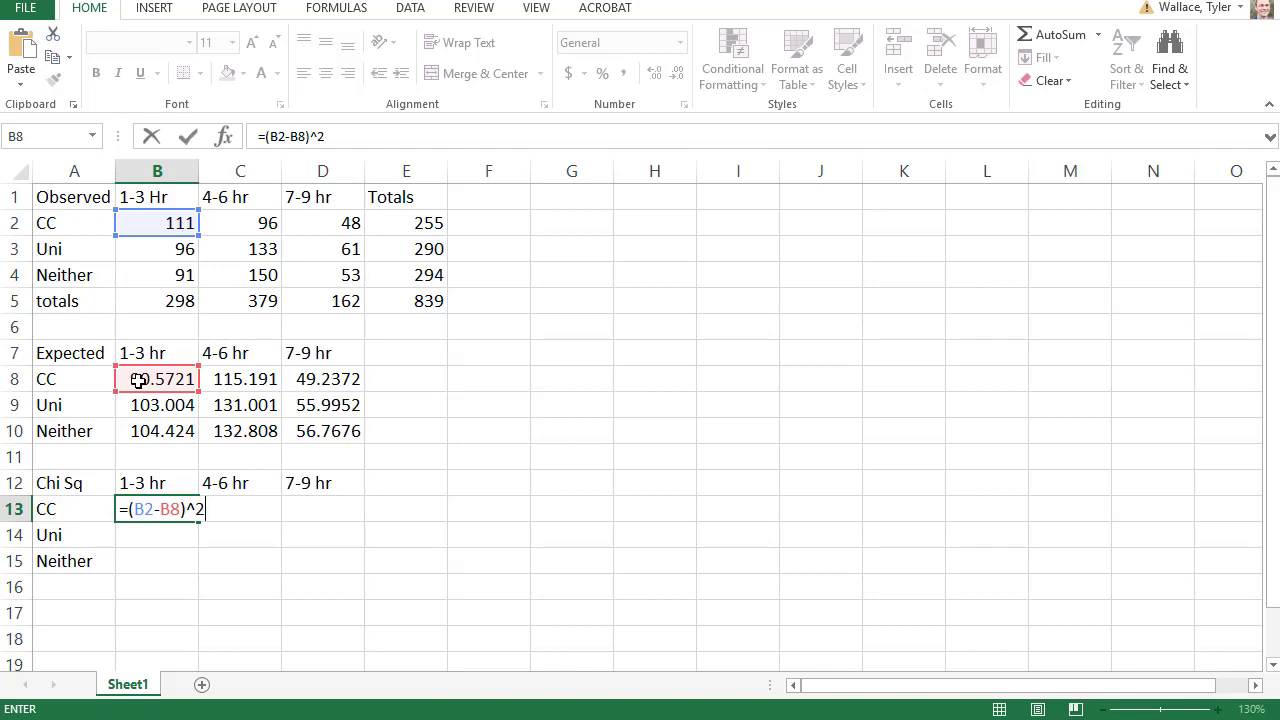
{"action": "type", "text": "/"}
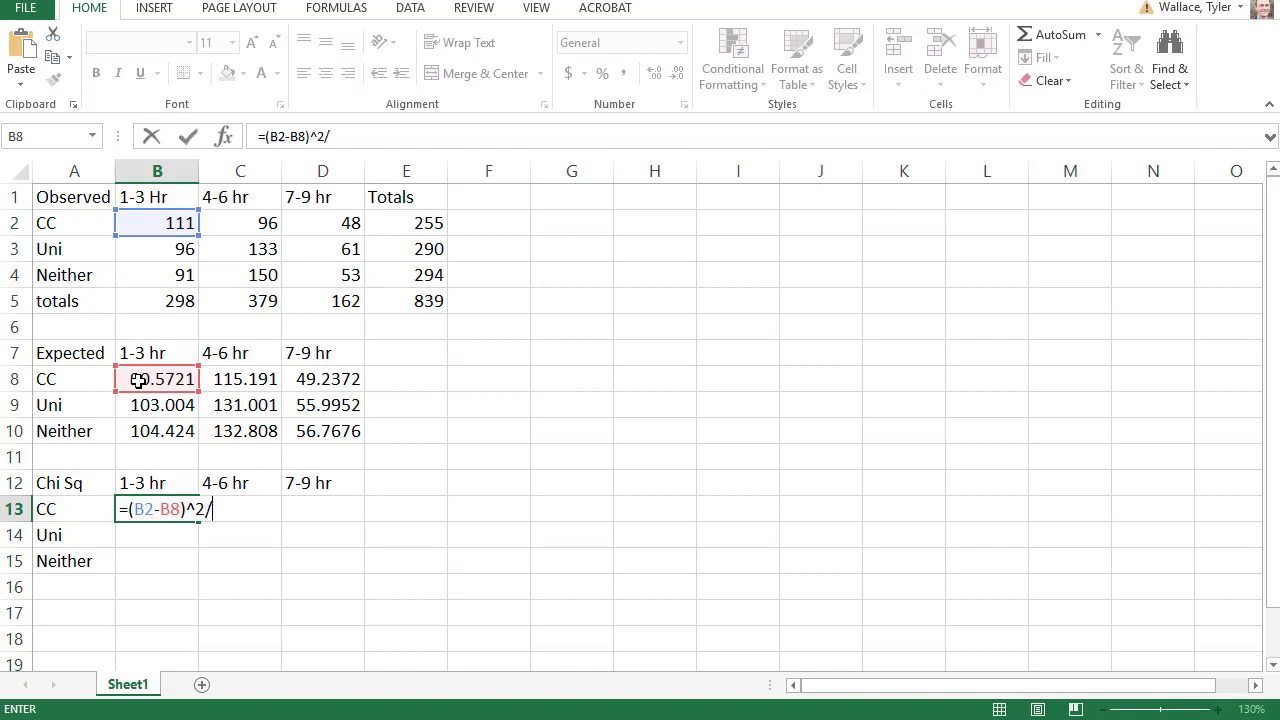
{"action": "left_click", "coordinate": [157, 378]}
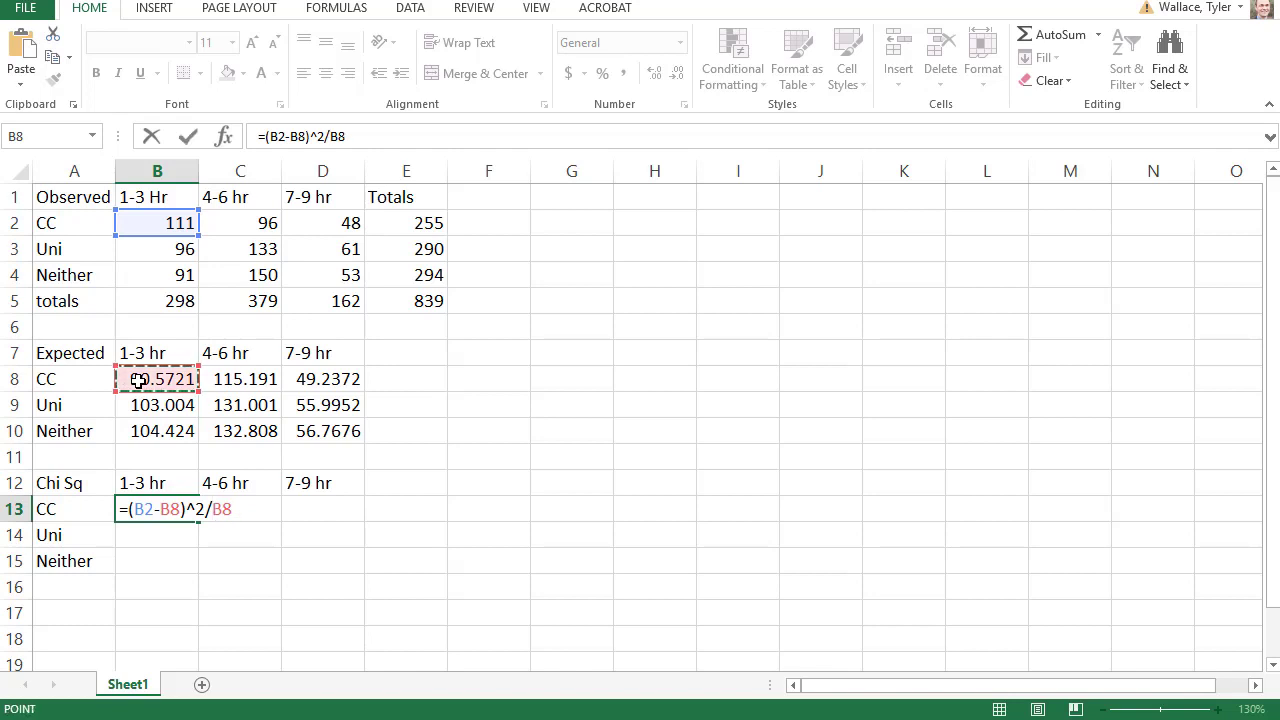
{"action": "key", "text": "Return"}
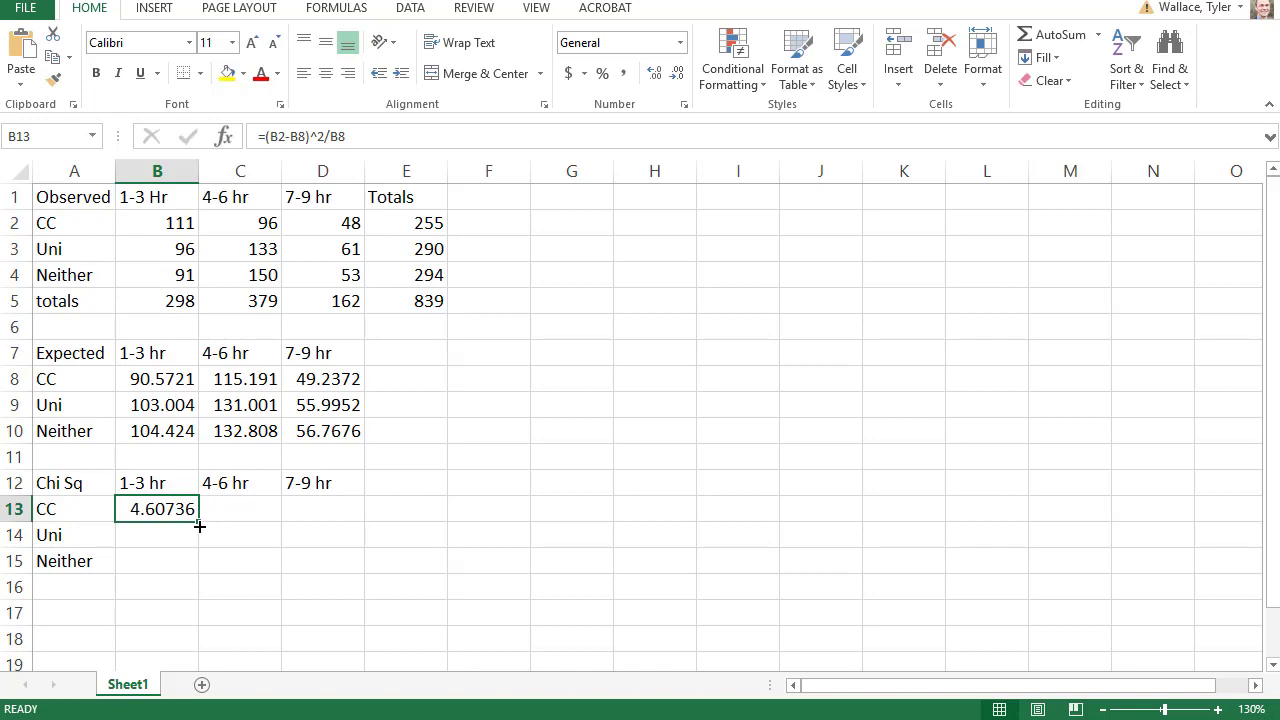
Fill the chi-square formula across to column D and down through the Neither row.
{"action": "left_click_drag", "start_coordinate": [199, 524], "coordinate": [360, 524]}
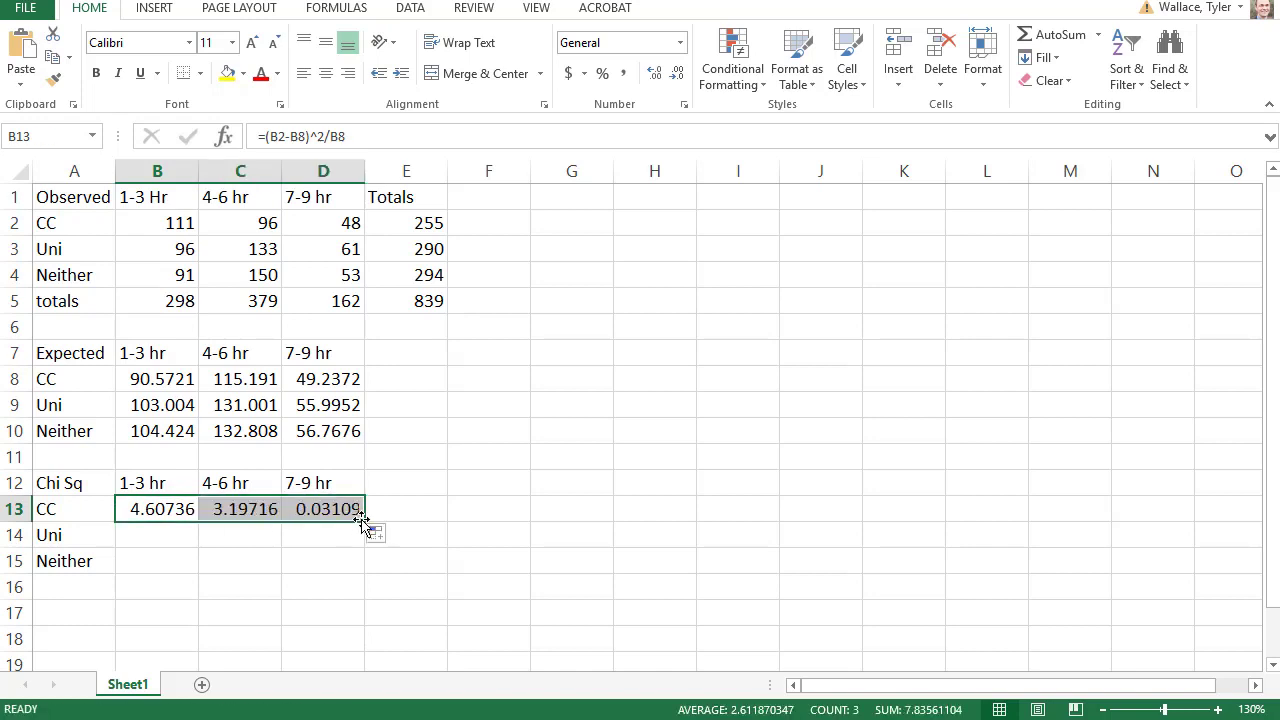
{"action": "left_click_drag", "start_coordinate": [360, 519], "coordinate": [360, 570]}
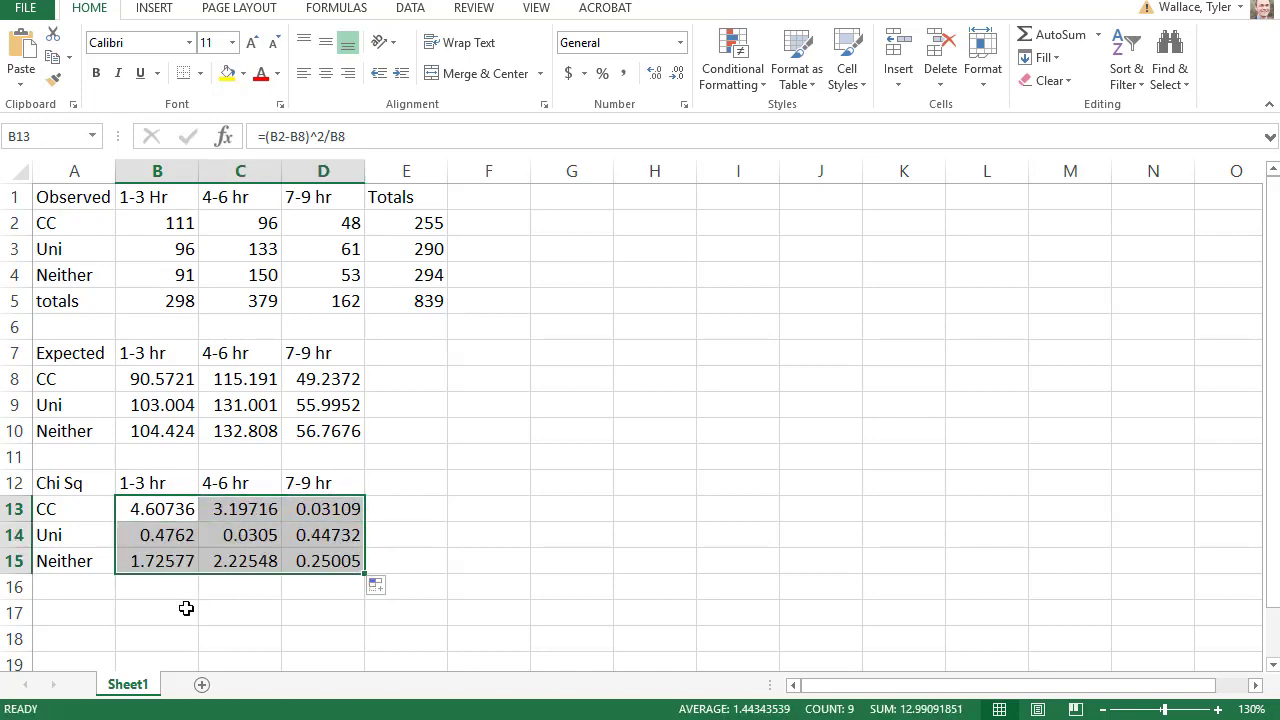
{"action": "left_click", "coordinate": [157, 611]}
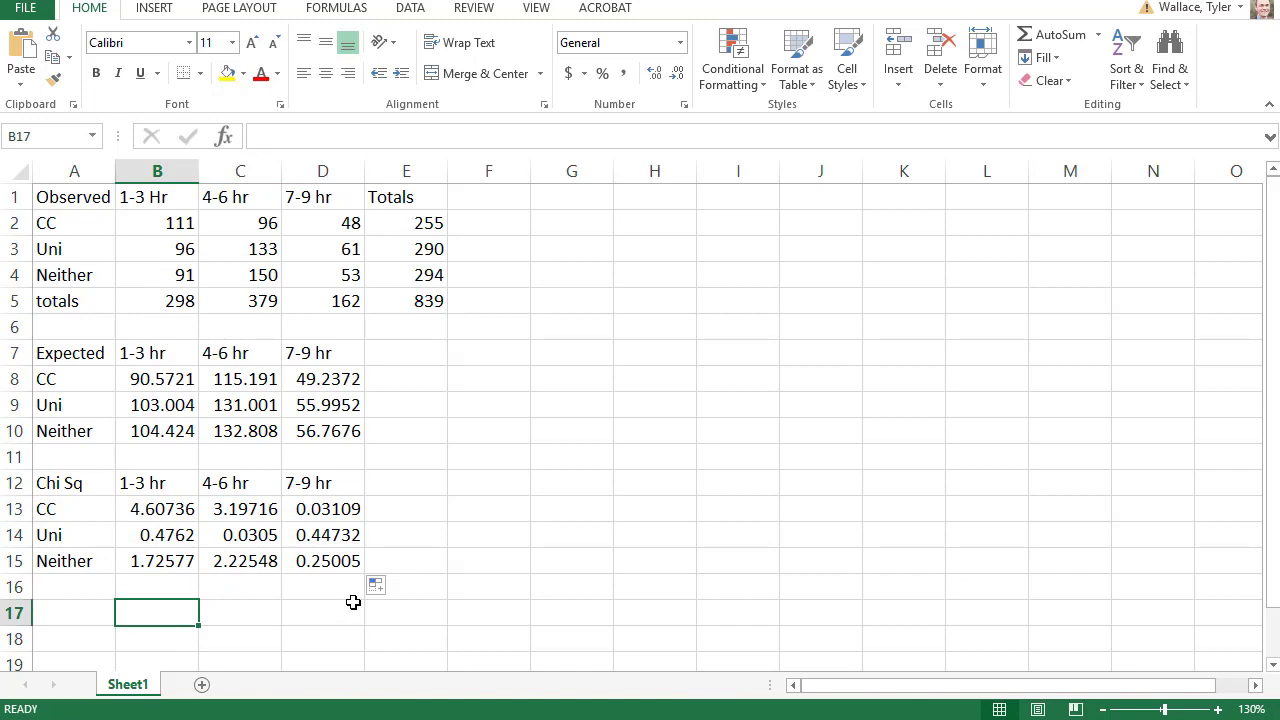
Label B17 'Chi sq' and enter =SUM(B13:D15) in C17, giving 12.9909.
{"action": "type", "text": "Chi sq"}
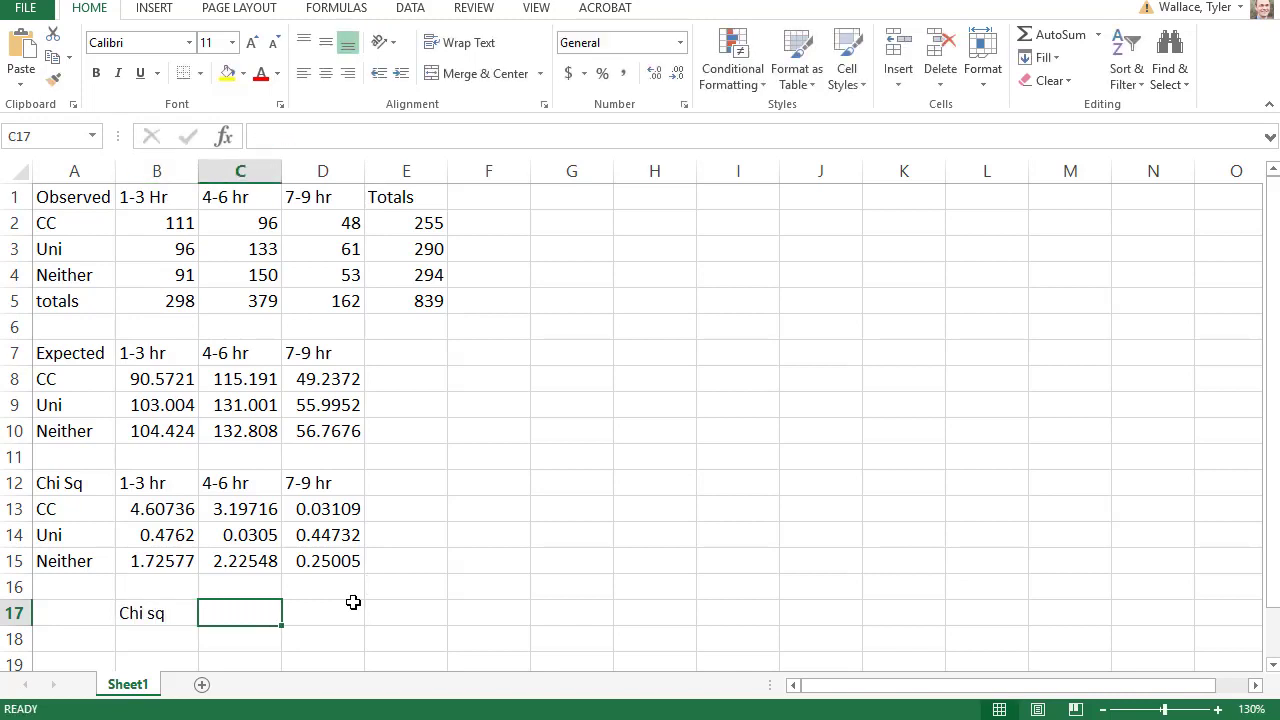
{"action": "type", "text": "="}
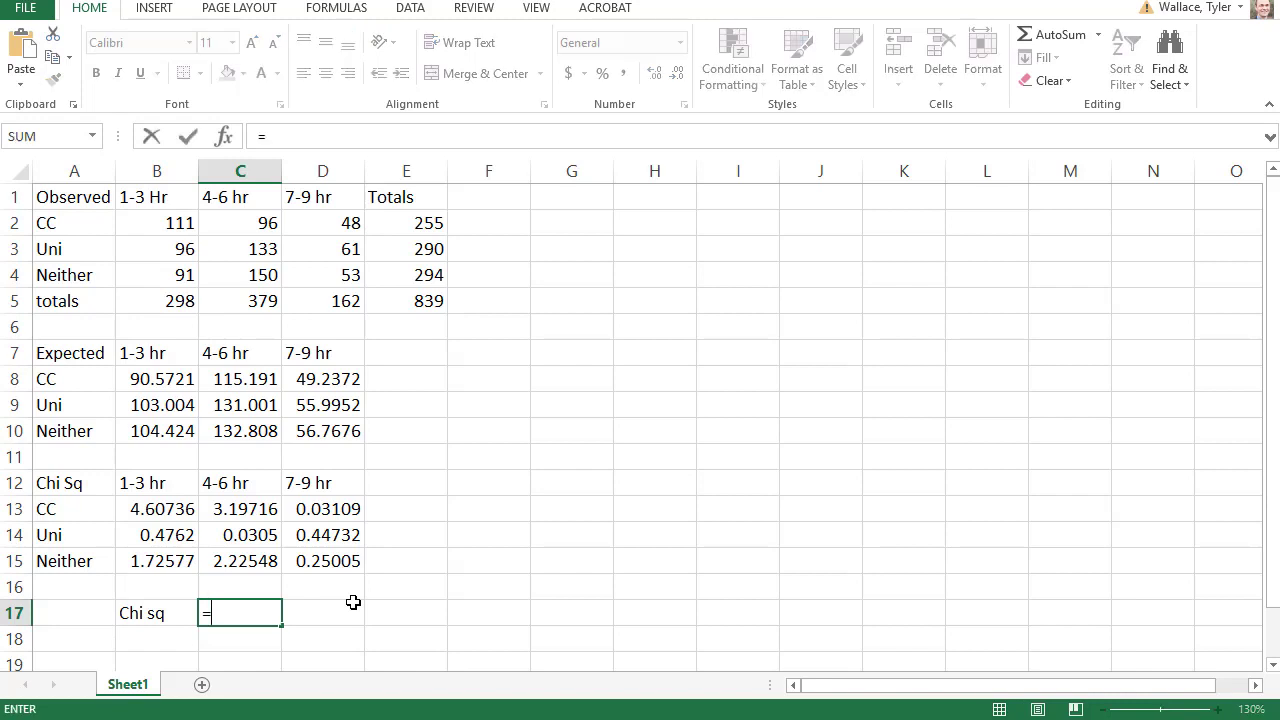
{"action": "type", "text": "sum("}
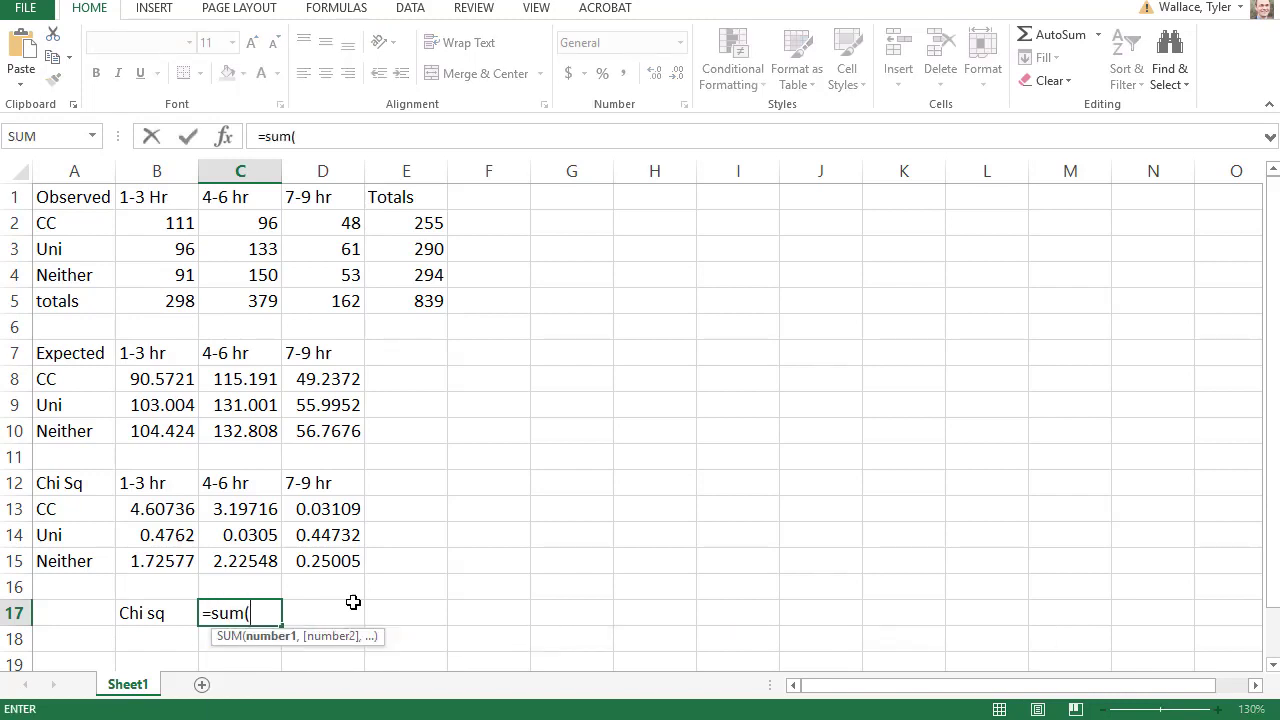
{"action": "left_click_drag", "start_coordinate": [157, 509], "coordinate": [240, 534]}
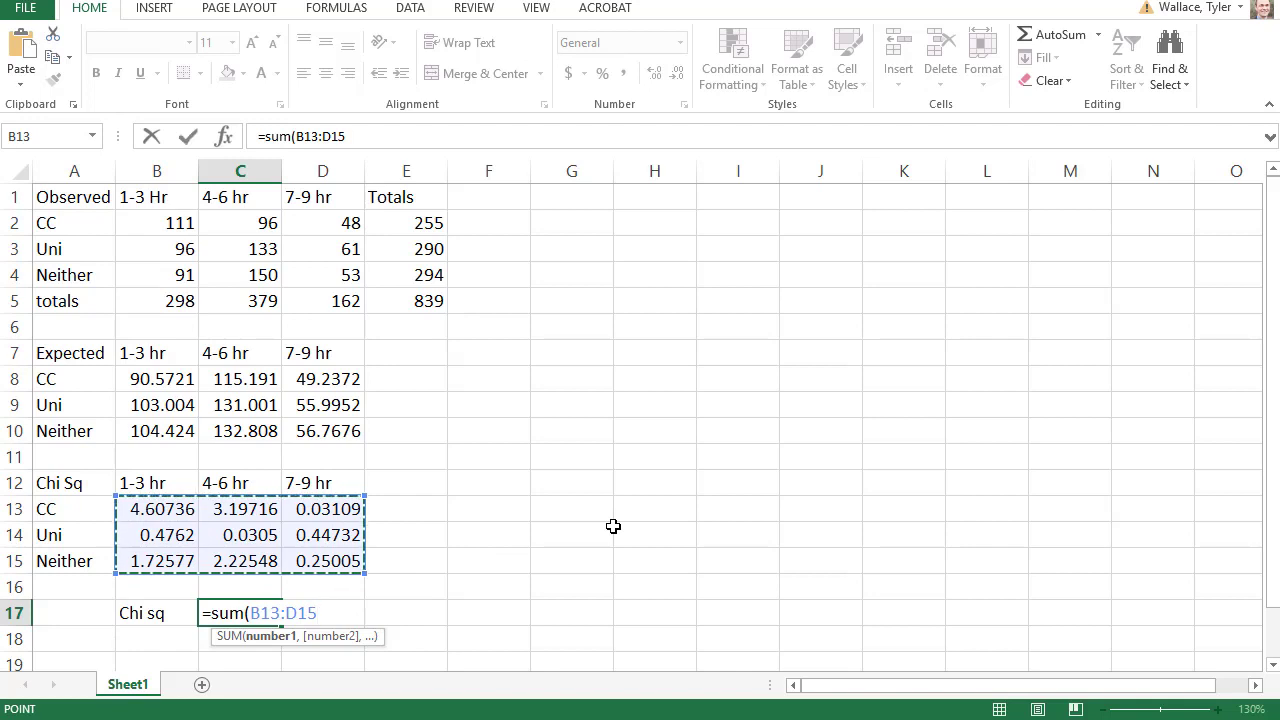
{"action": "key", "text": "Return"}
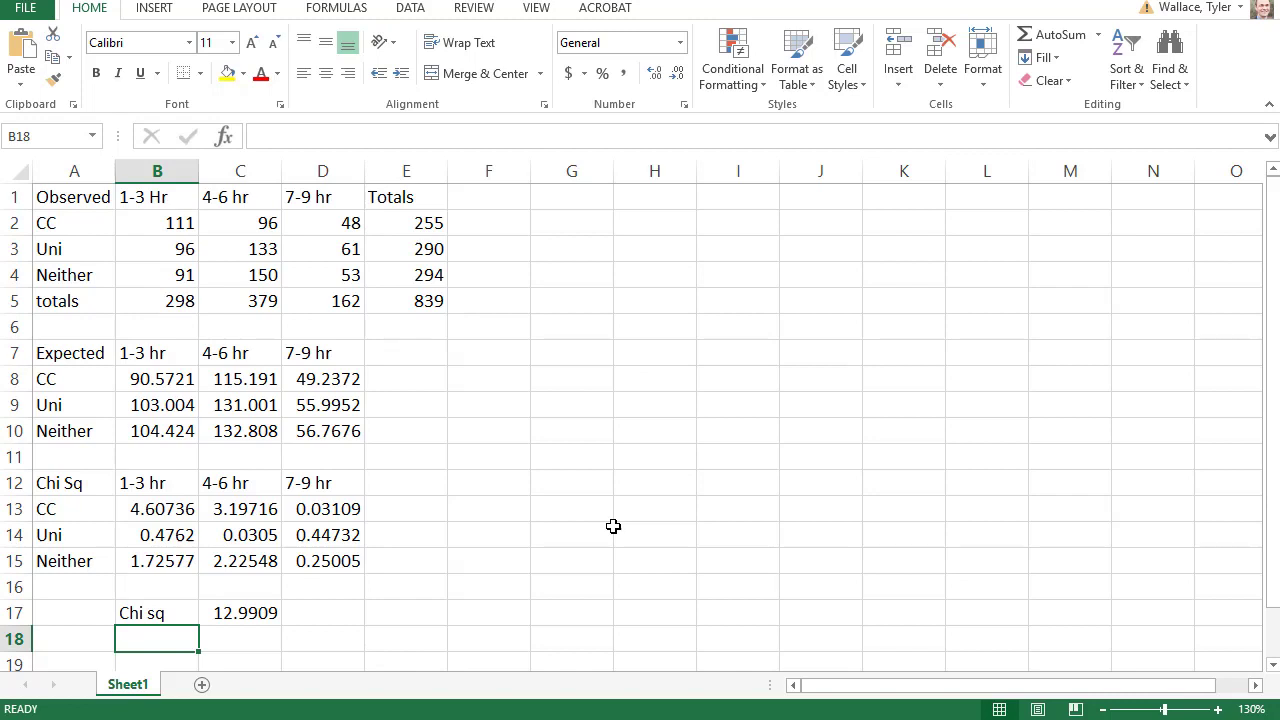
Label B18 'p-value' and enter =CHISQ.DIST.RT(C17,2*2) in C18.
{"action": "type", "text": "p-value"}
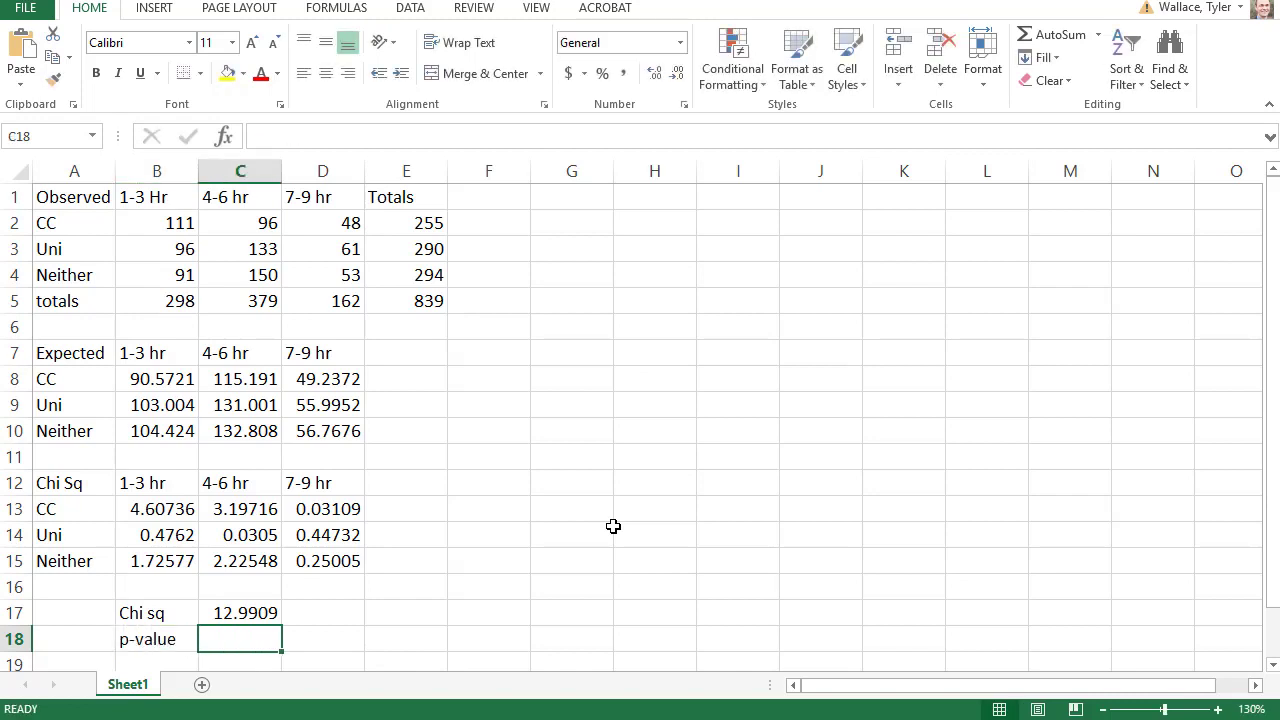
{"action": "type", "text": "=c"}
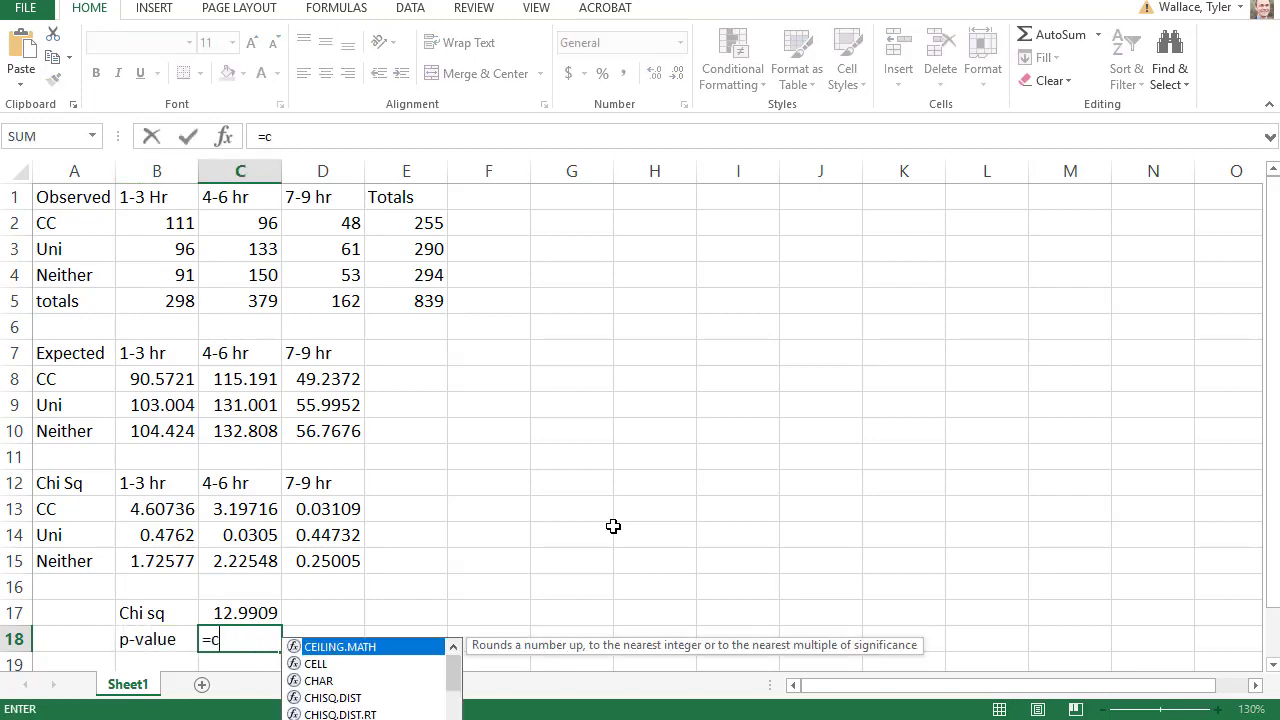
{"action": "type", "text": "hisq.dist.rt("}
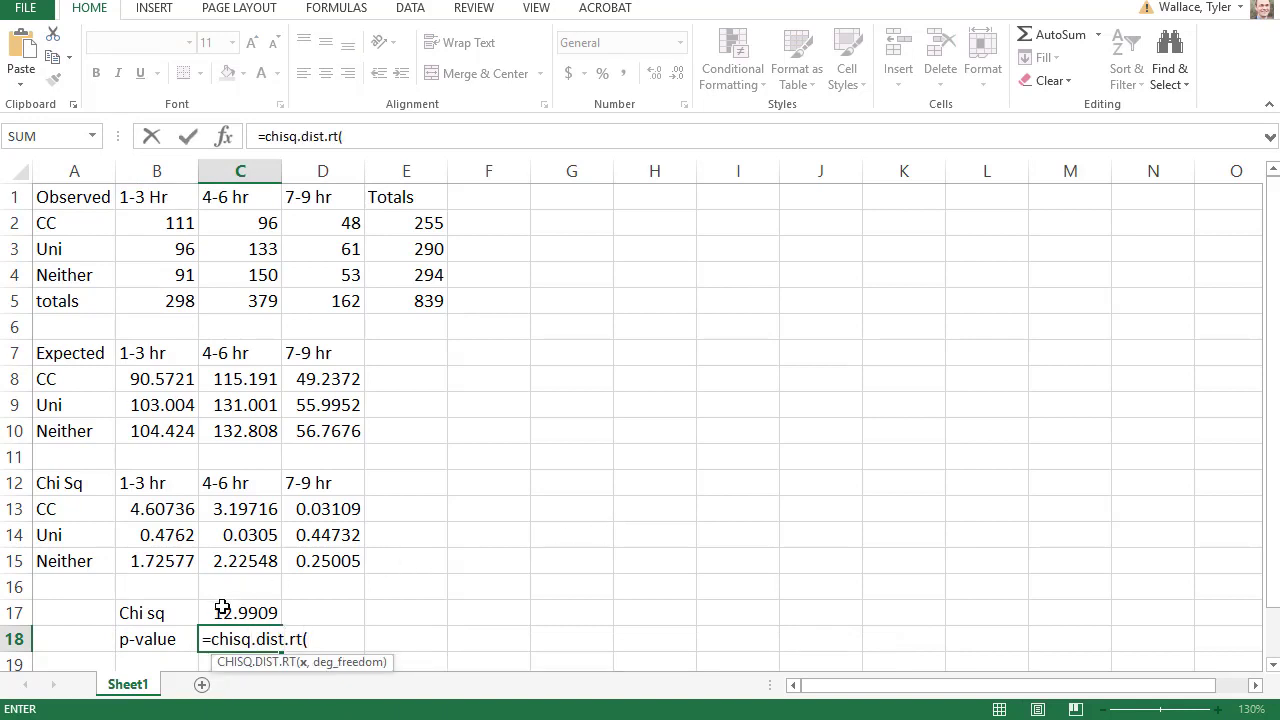
{"action": "left_click", "coordinate": [240, 612]}
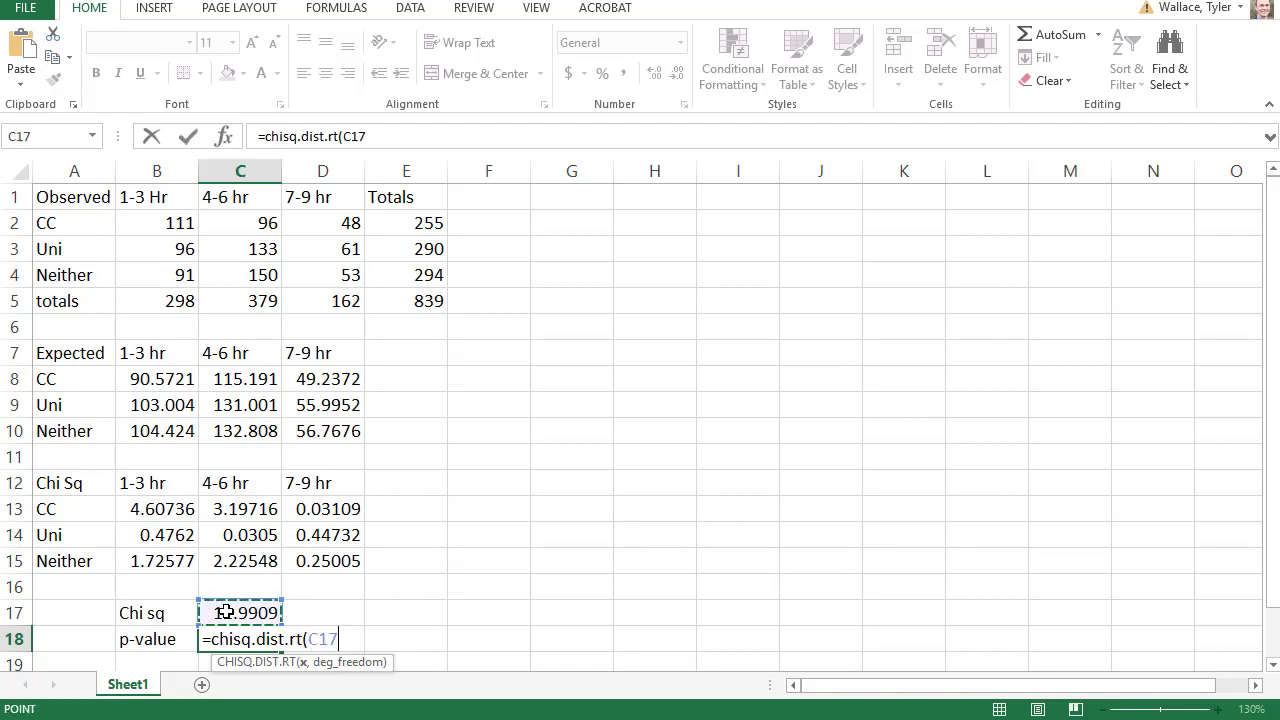
{"action": "type", "text": ","}
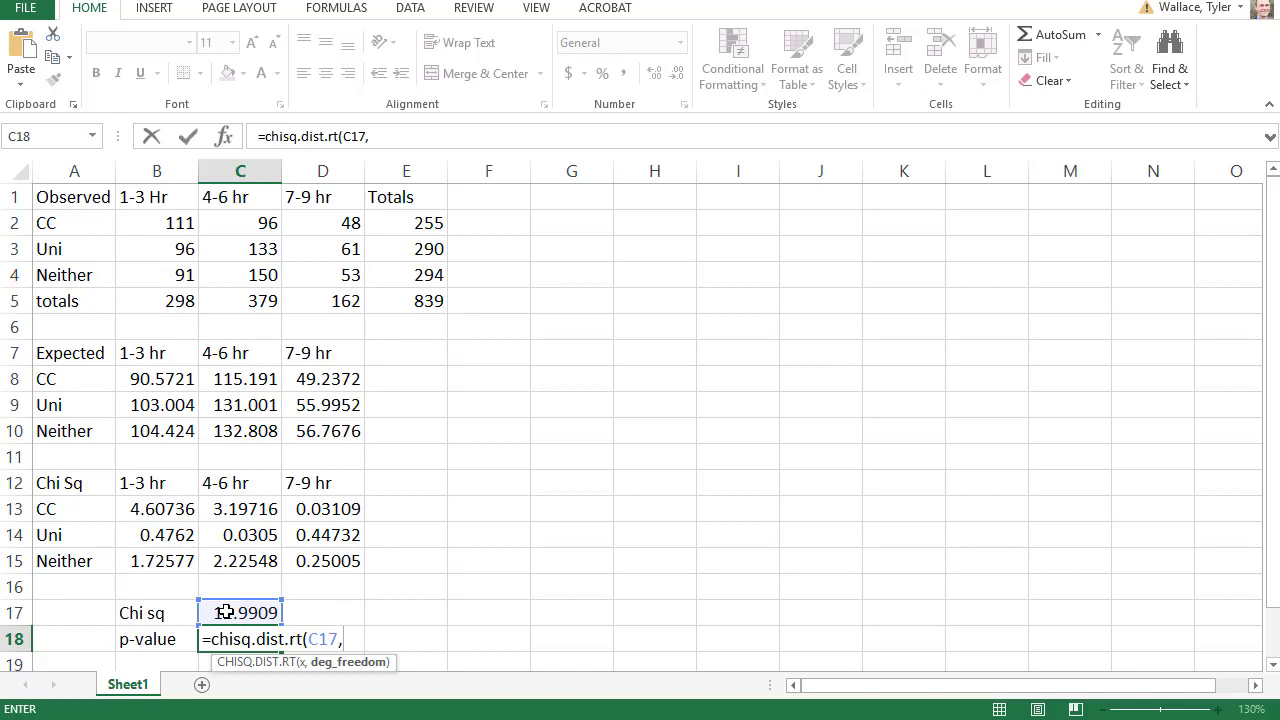
{"action": "type", "text": "2"}
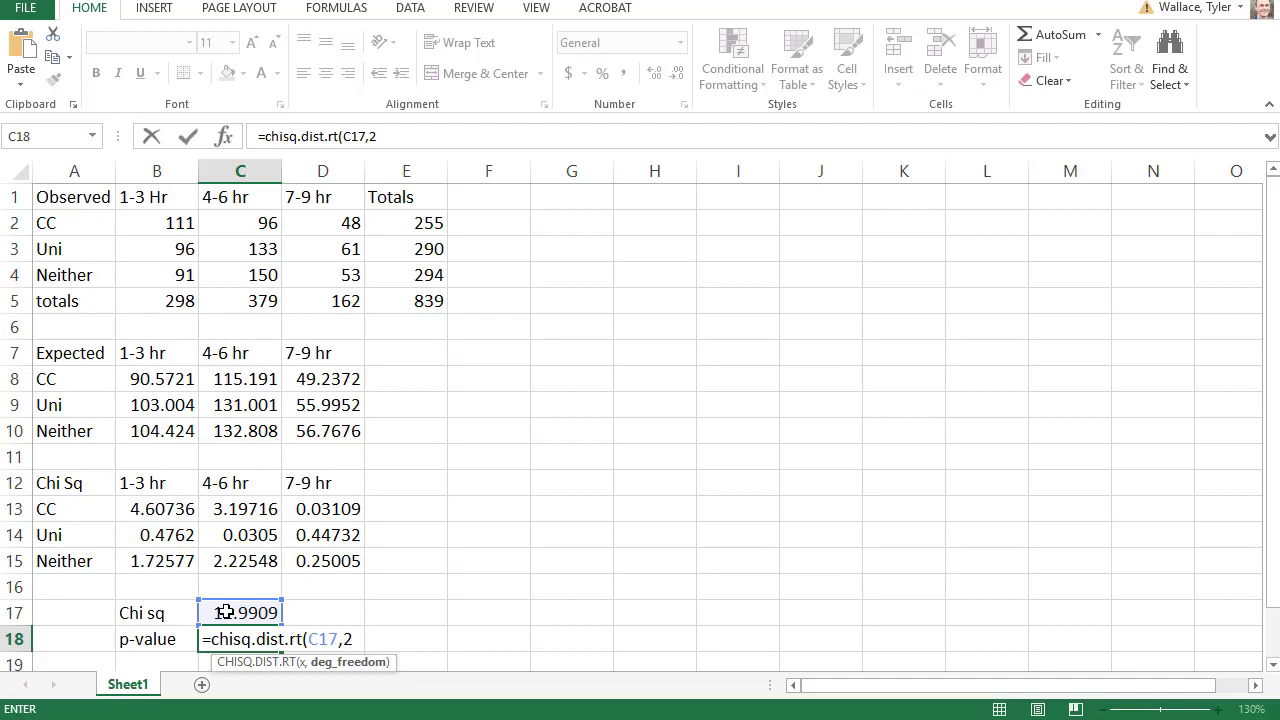
{"action": "type", "text": "*"}
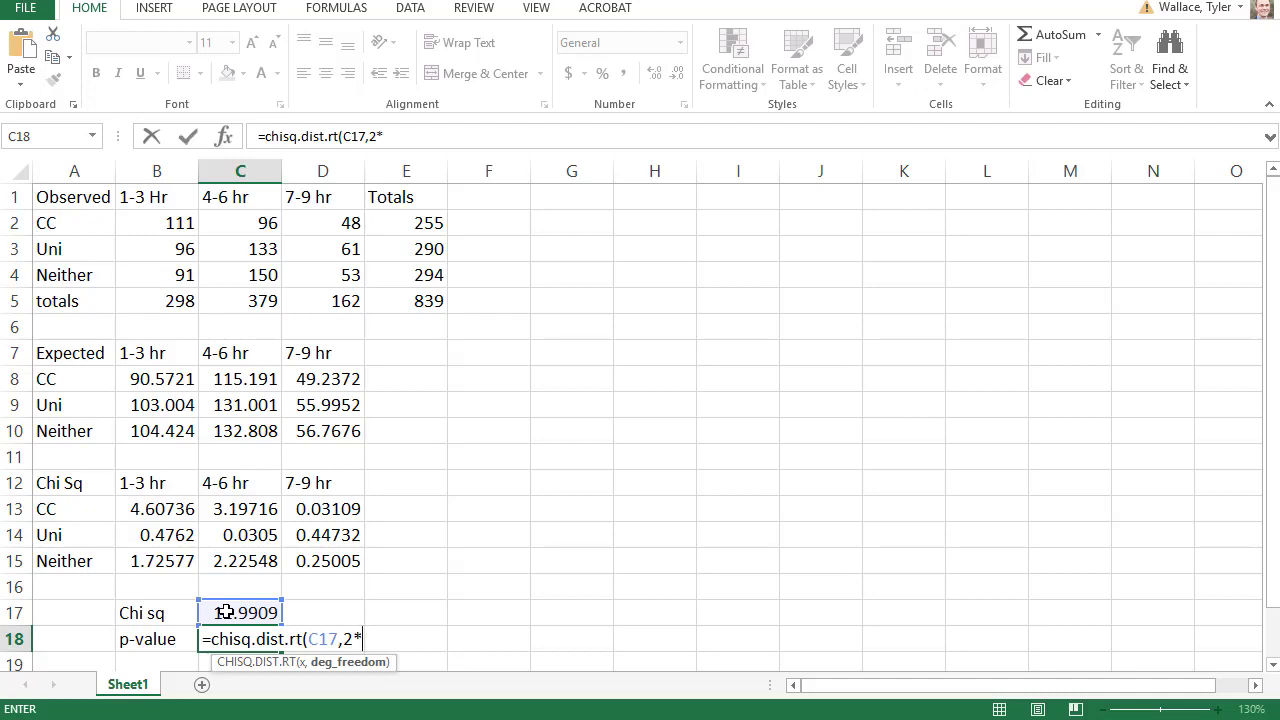
{"action": "type", "text": "2"}
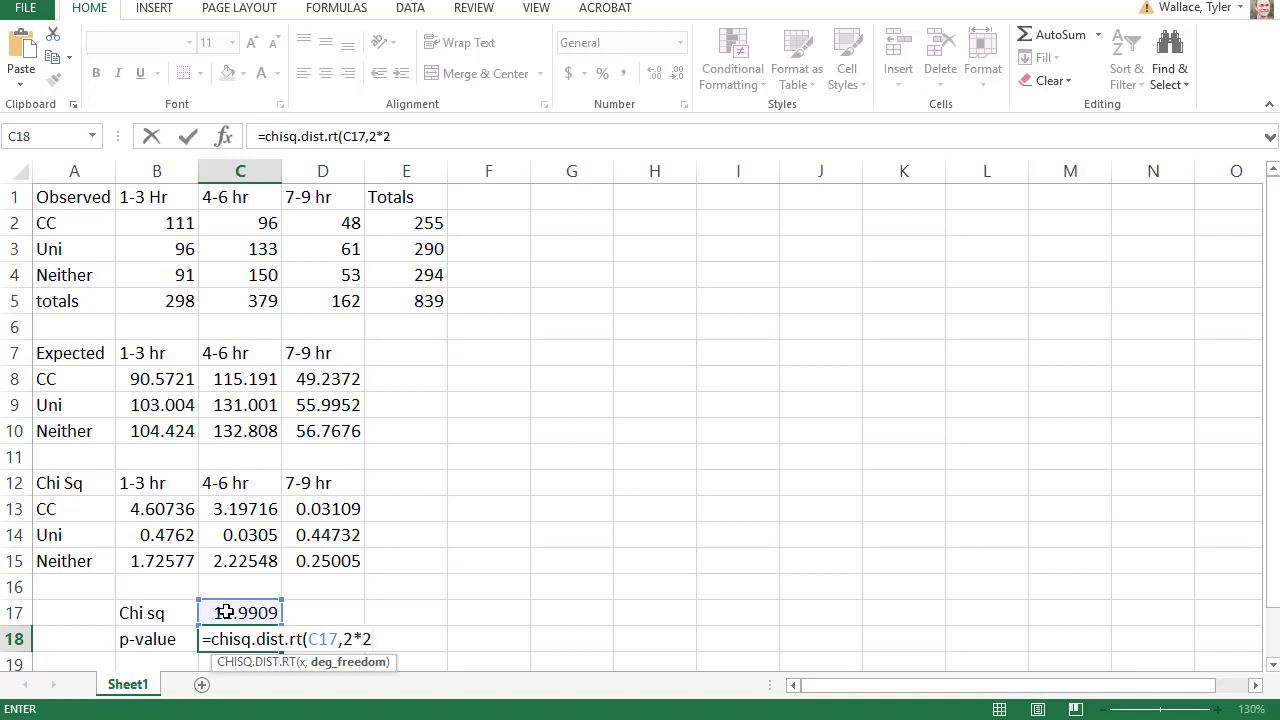
{"action": "type", "text": ")"}
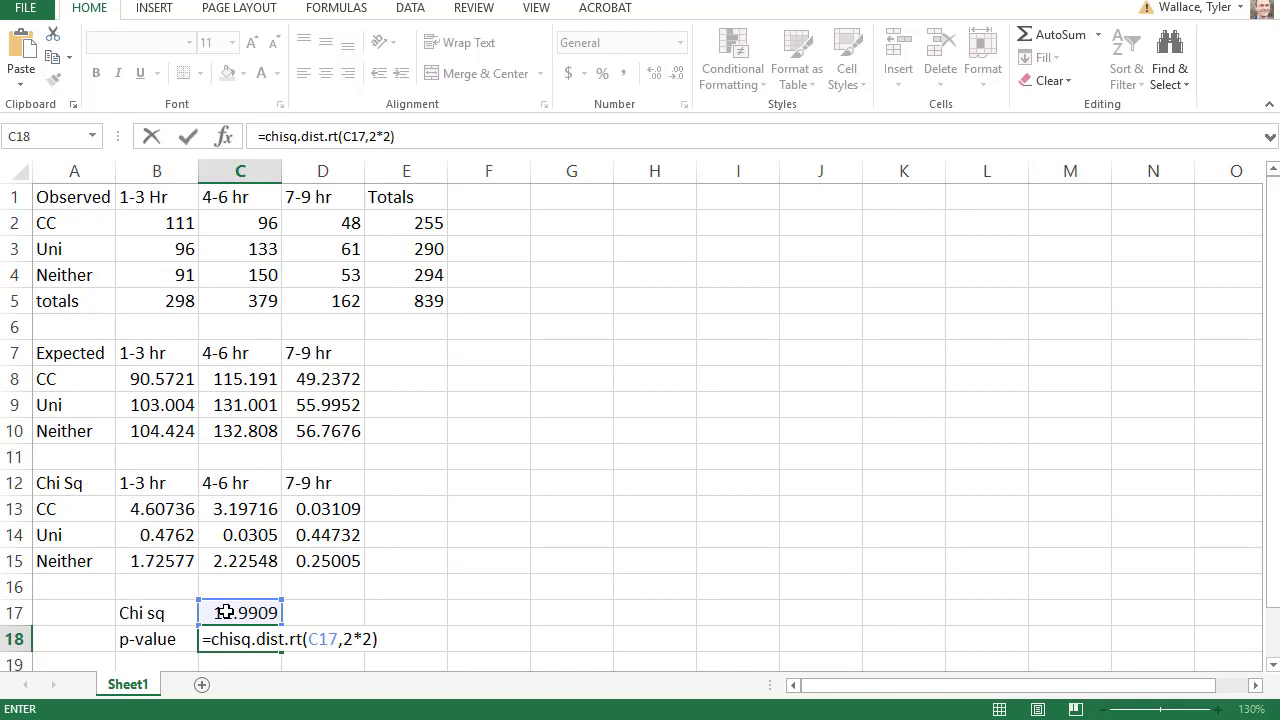
{"action": "mouse_move", "coordinate": [421, 577]}
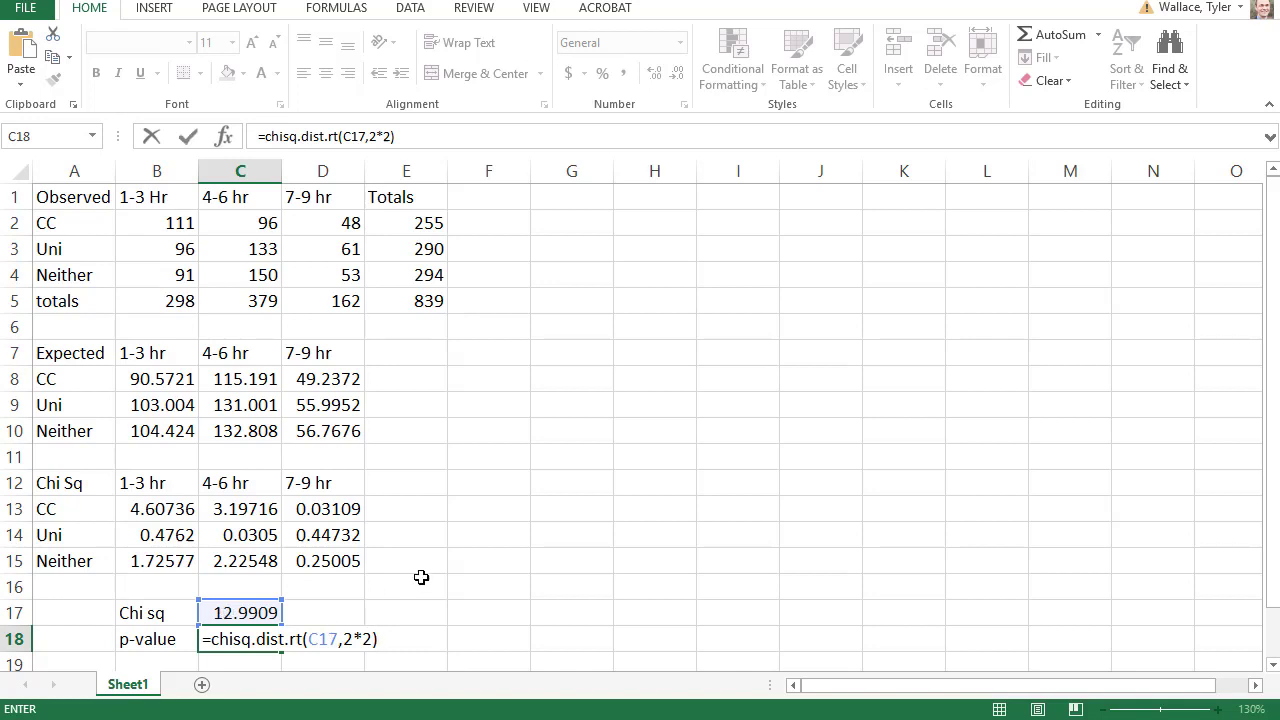